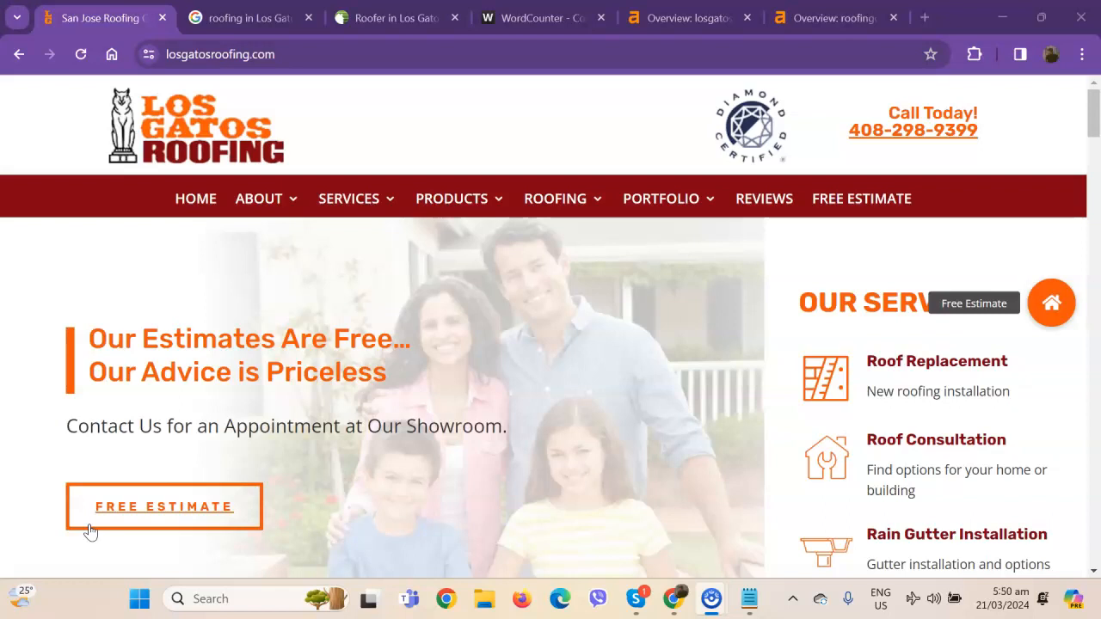
# Read Campbell Roofing's Los Gatos page through its roof repair section and customer testimonial
pyautogui.click(395, 18)
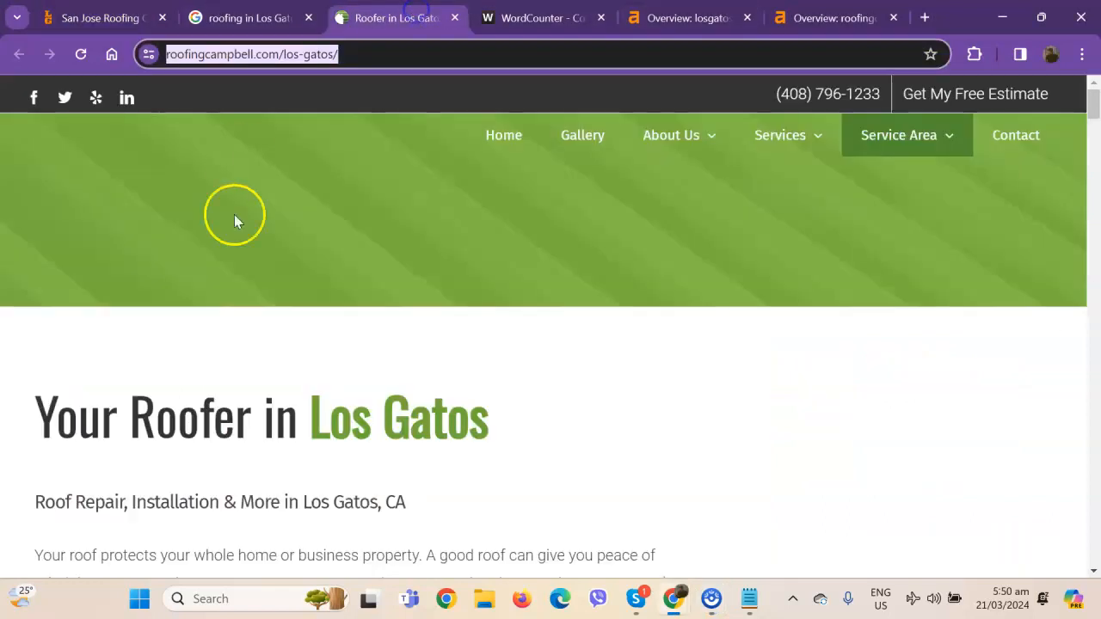
pyautogui.scroll(-3)
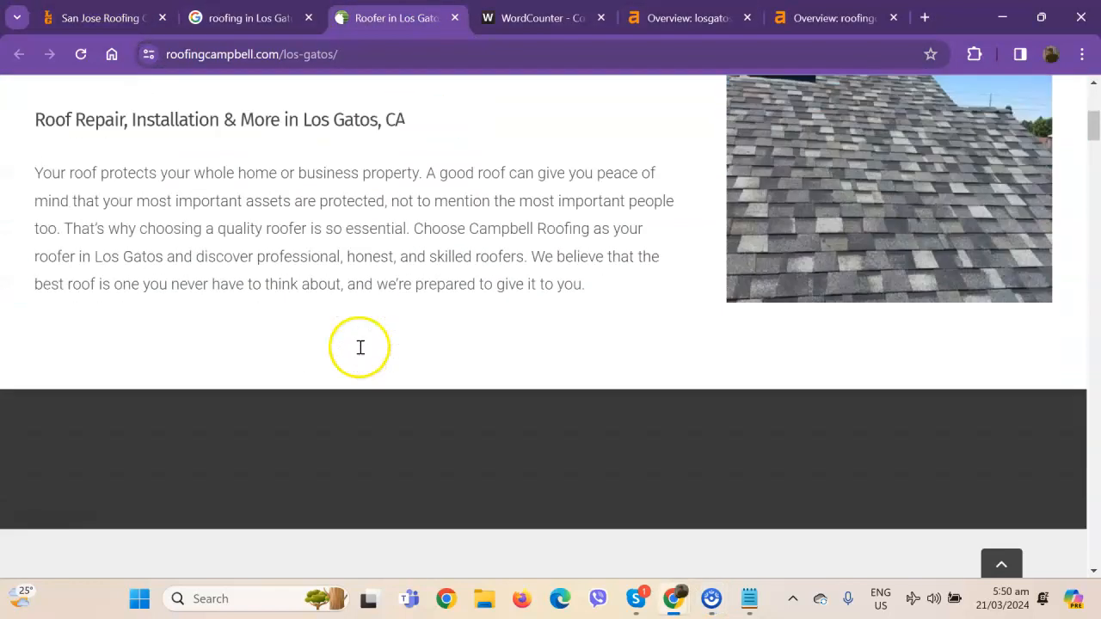
pyautogui.scroll(-3)
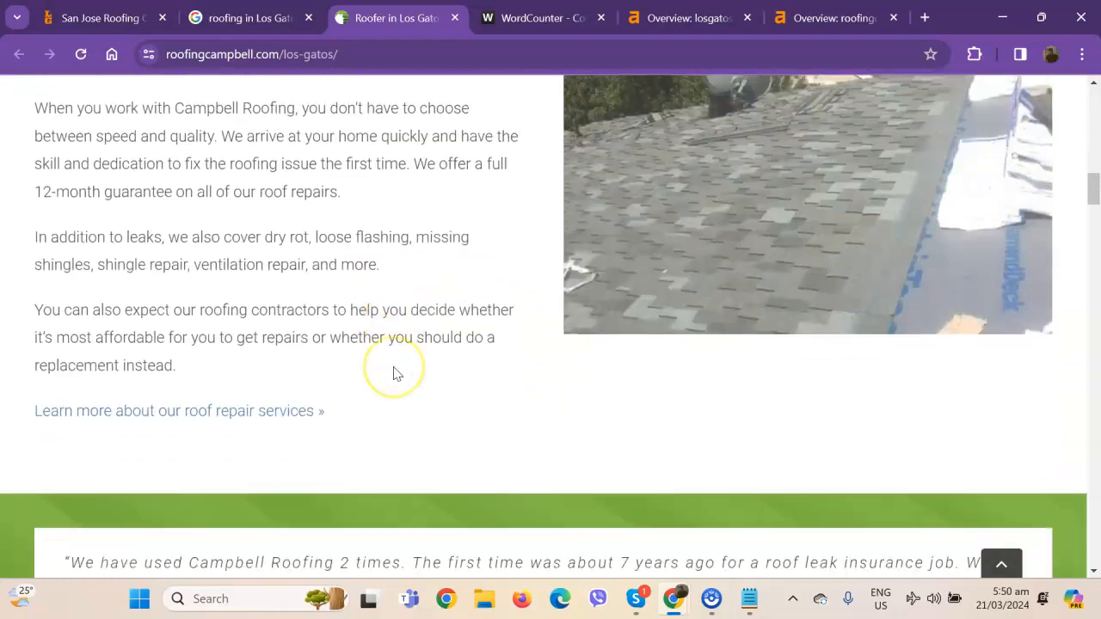
pyautogui.scroll(-3)
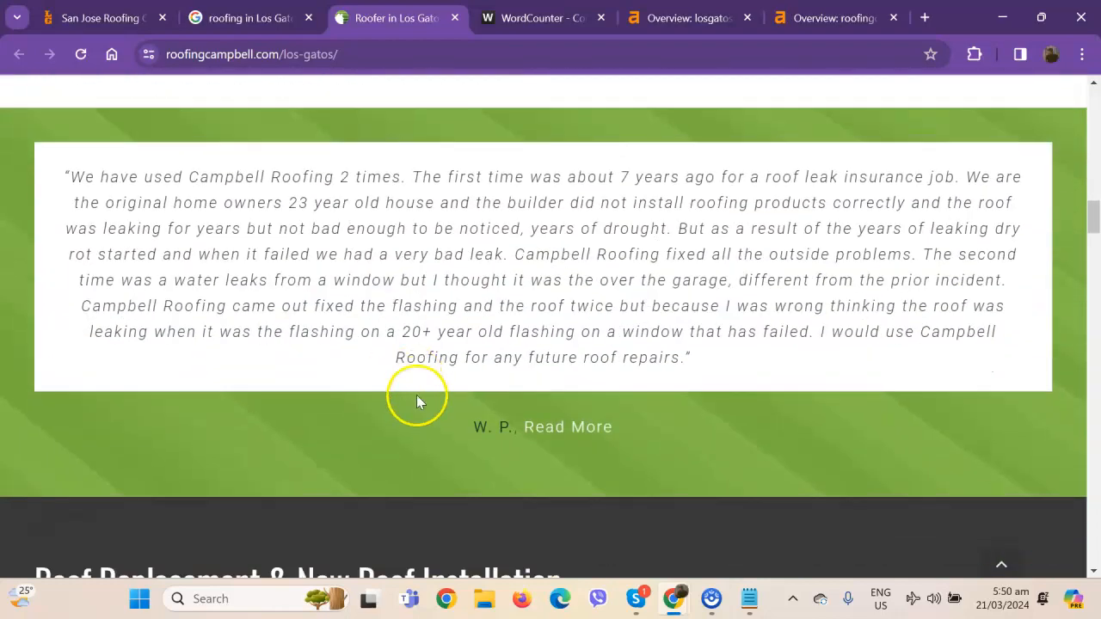
pyautogui.scroll(3)
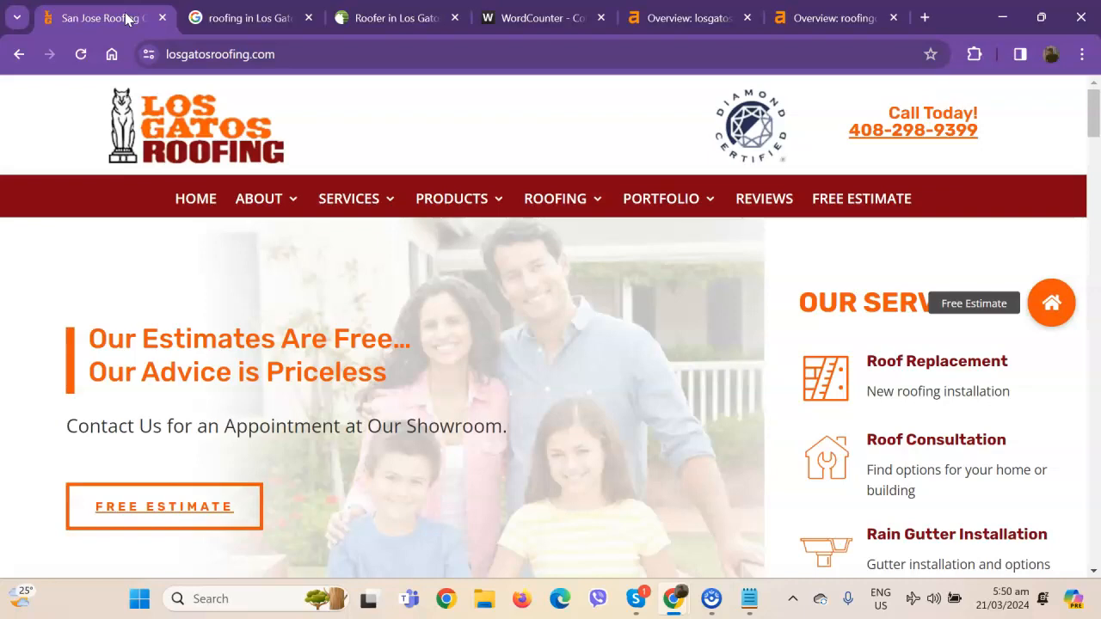
# Scroll the full Los Gatos Roofing homepage and select all its text for a word count
pyautogui.scroll(-3)
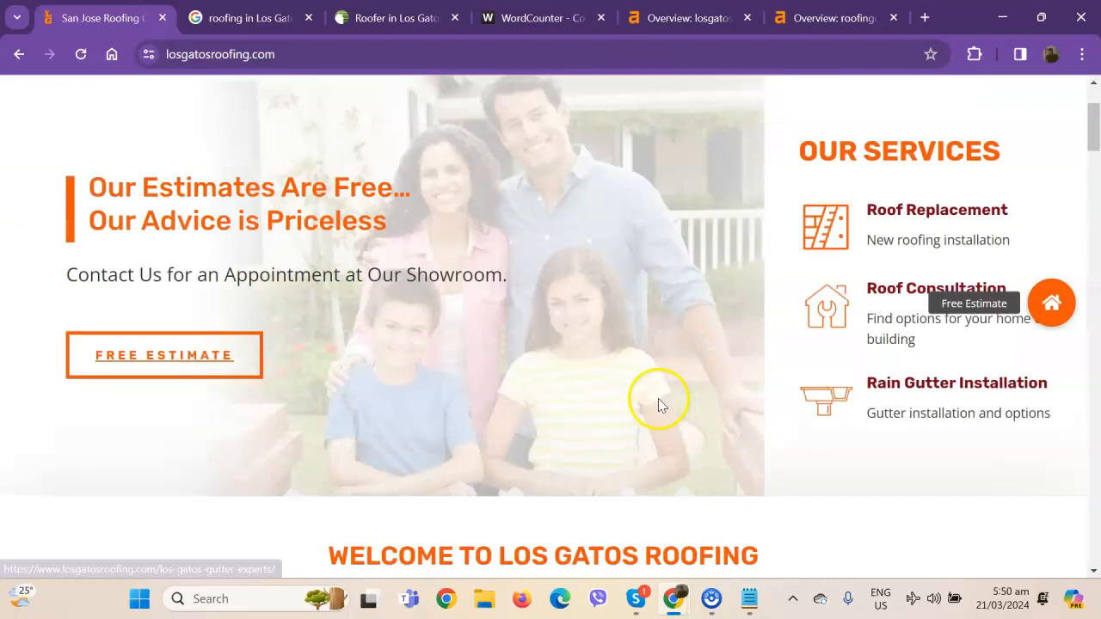
pyautogui.scroll(-3)
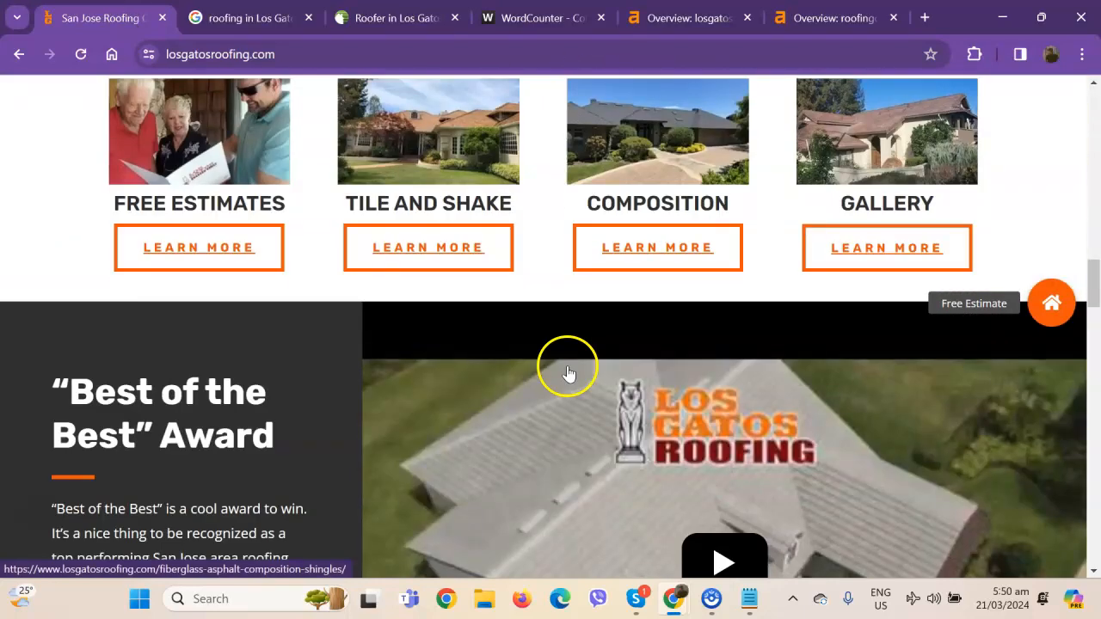
pyautogui.scroll(-3)
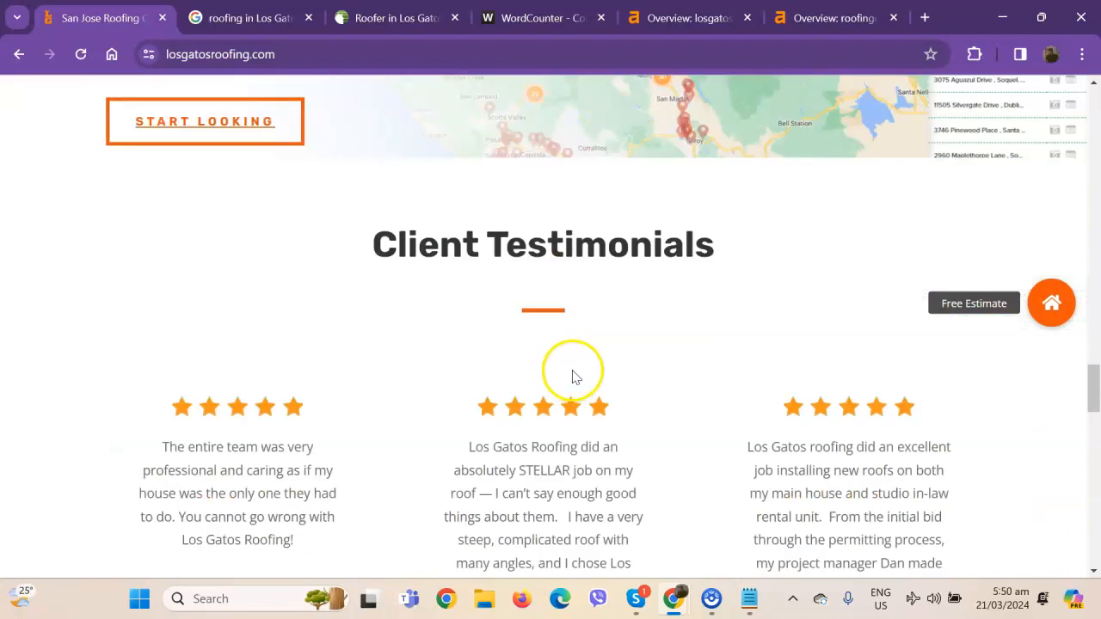
pyautogui.scroll(-3)
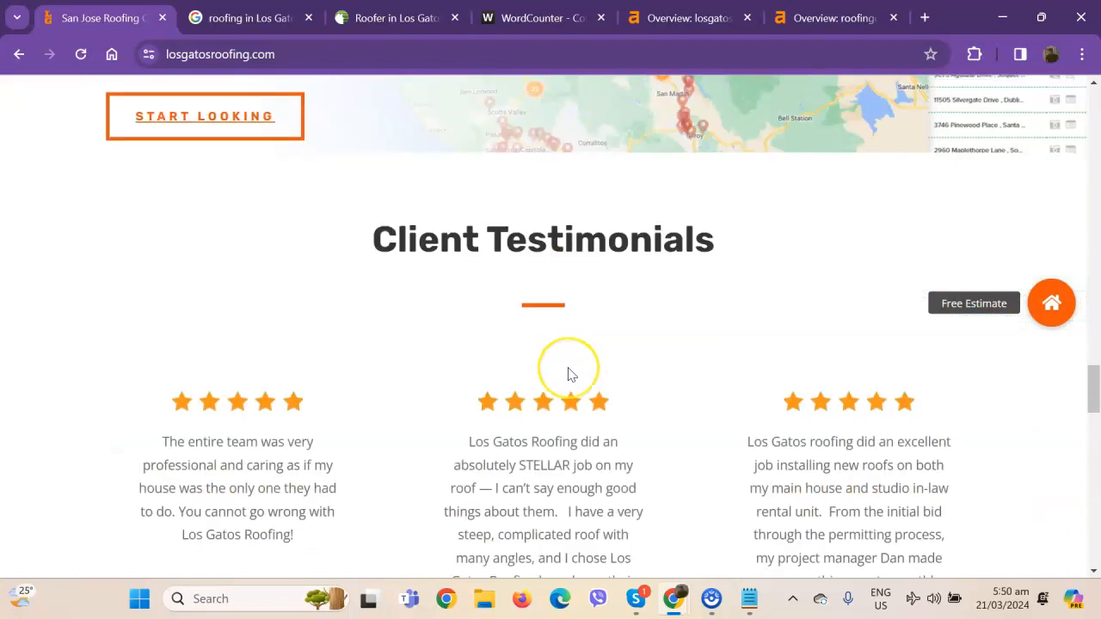
pyautogui.scroll(-3)
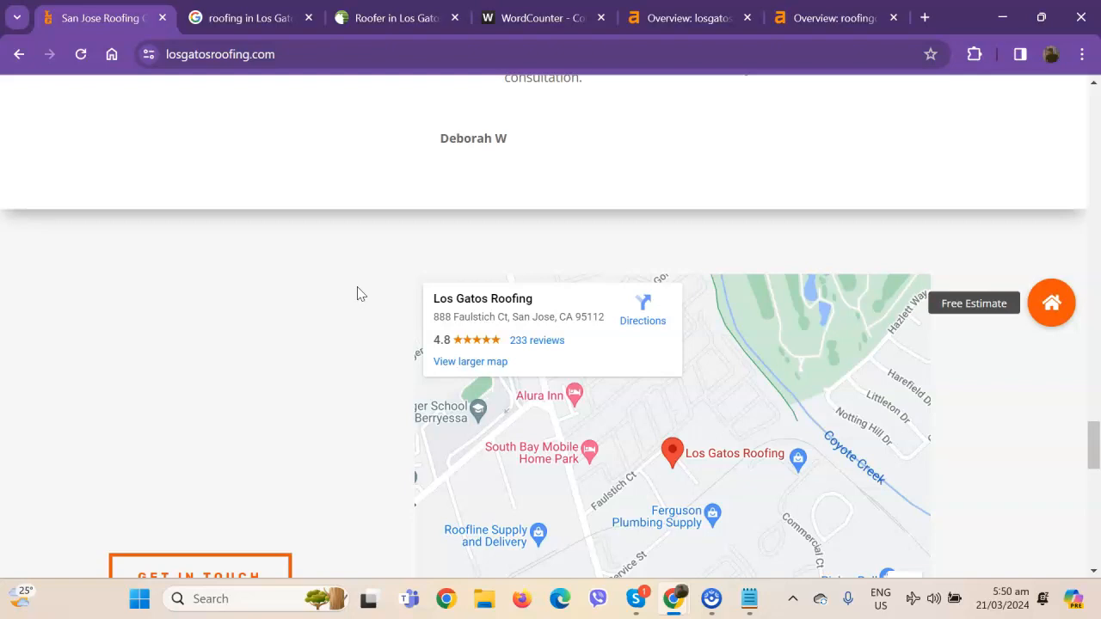
pyautogui.scroll(3)
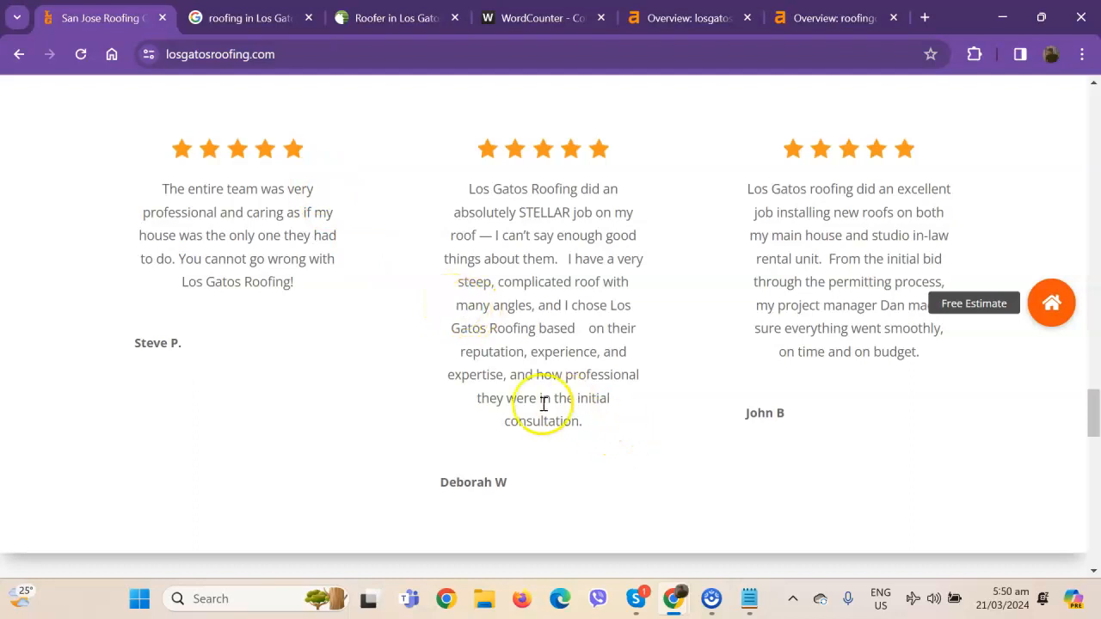
pyautogui.scroll(3)
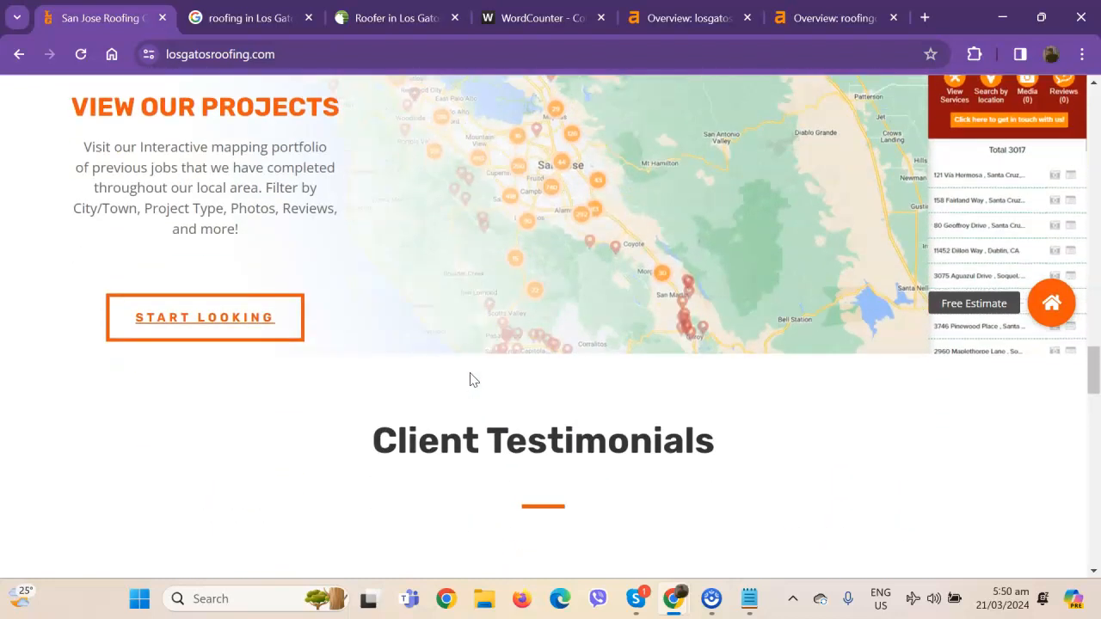
pyautogui.scroll(-3)
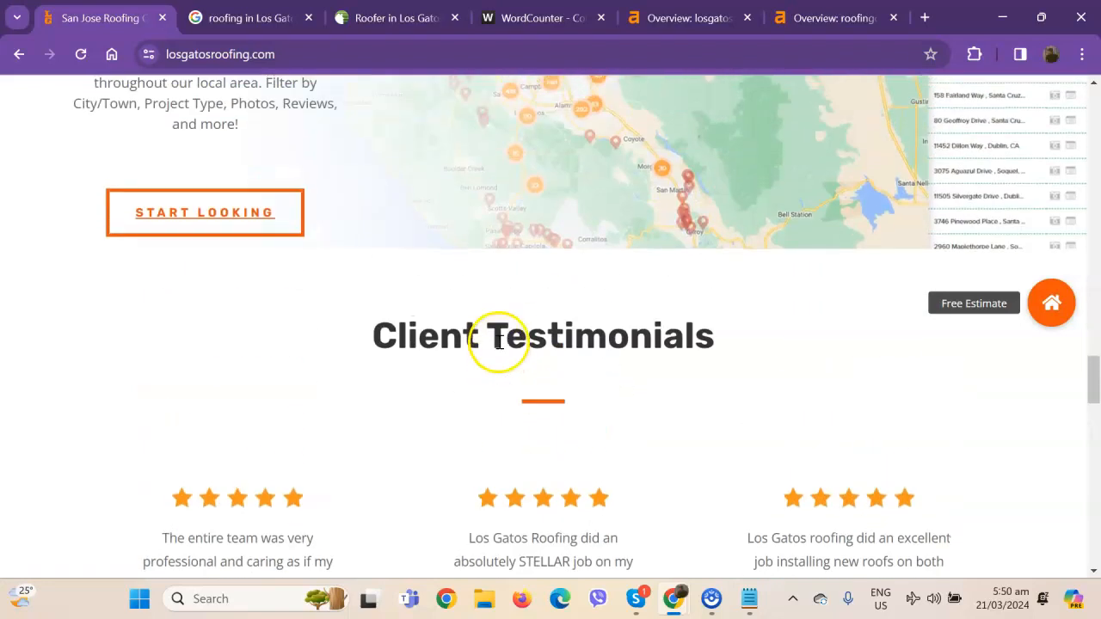
pyautogui.scroll(-3)
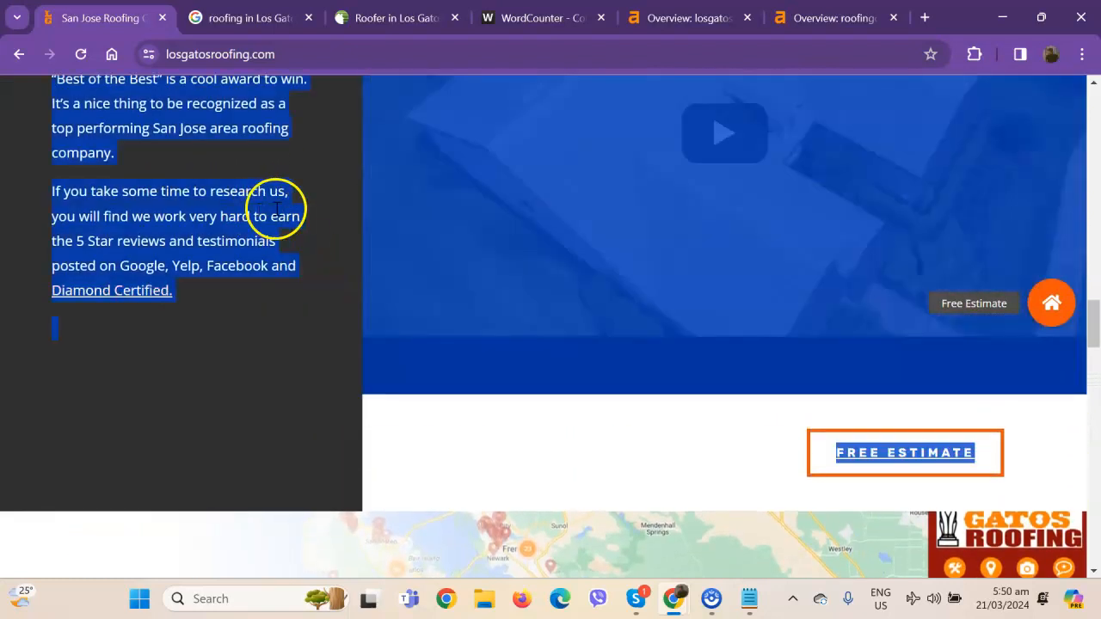
pyautogui.click(542, 17)
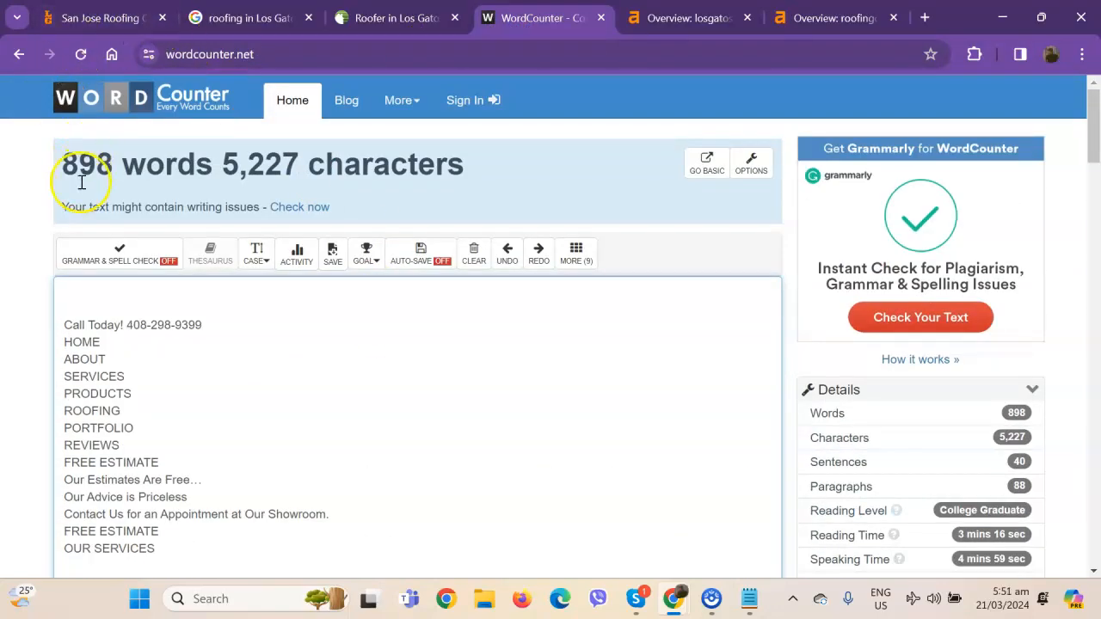
pyautogui.moveTo(100, 193)
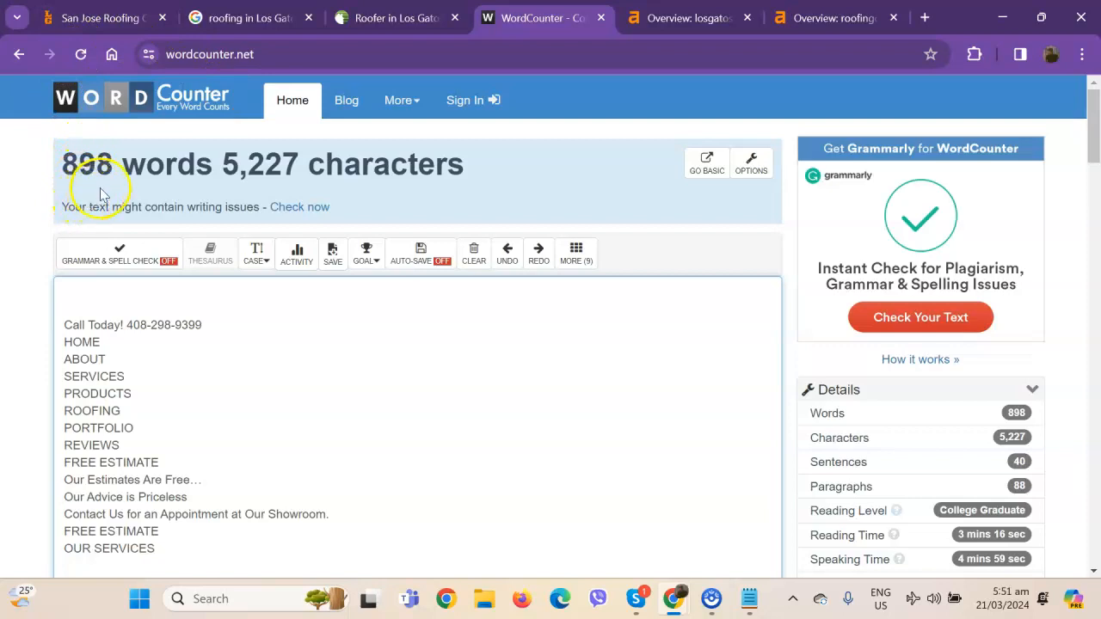
pyautogui.moveTo(99, 17)
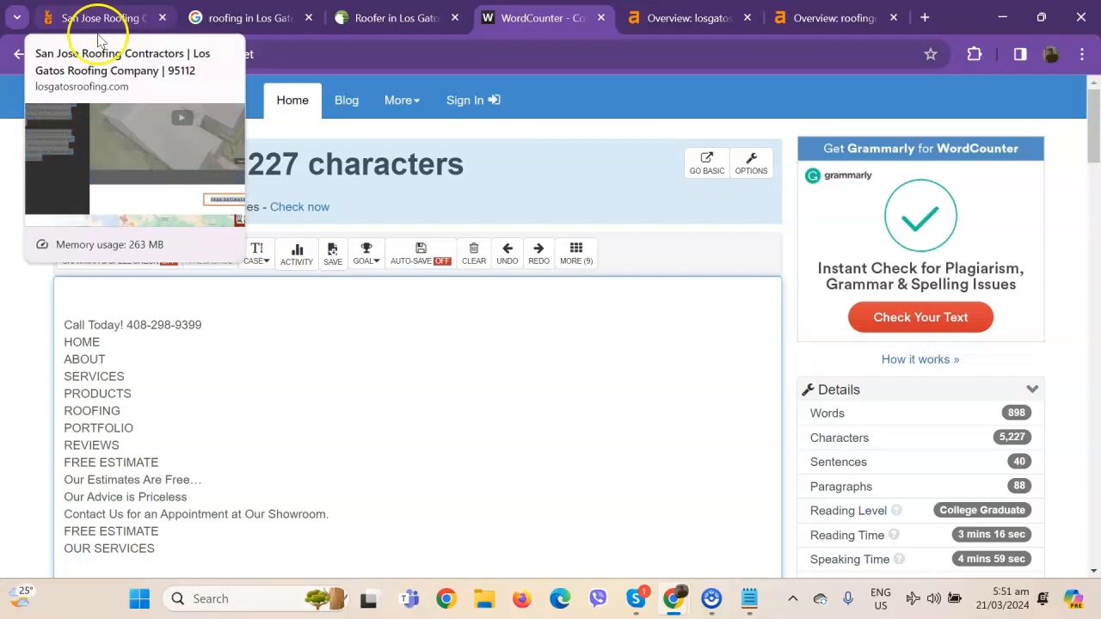
# View the Keyword Density panel, where 'roofing' leads with 25 uses (6%) of 898 words
pyautogui.scroll(-3)
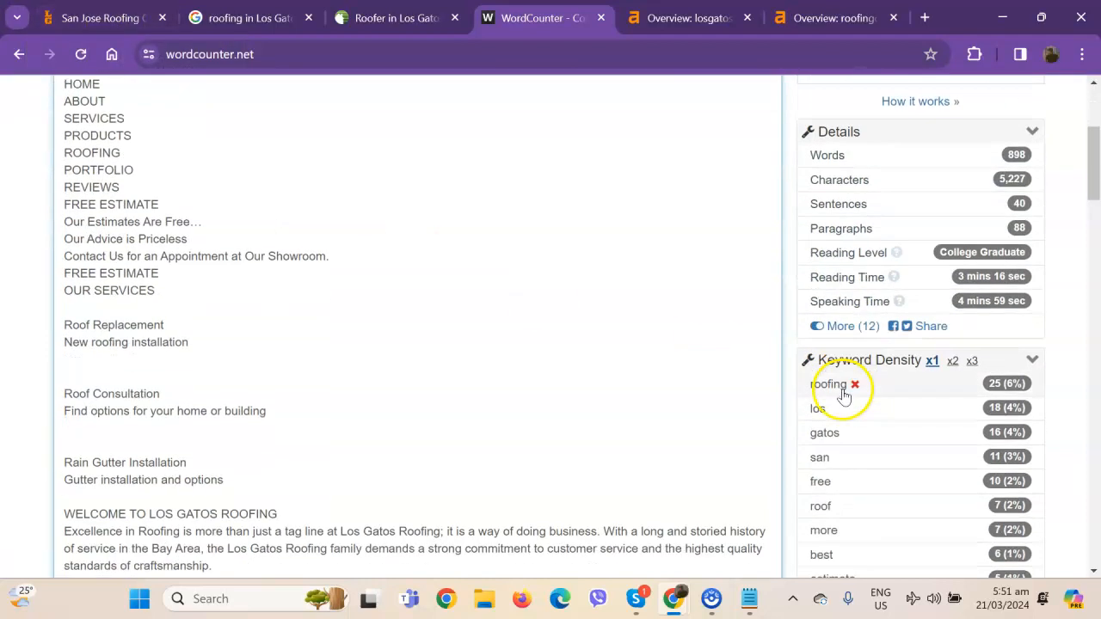
pyautogui.moveTo(741, 371)
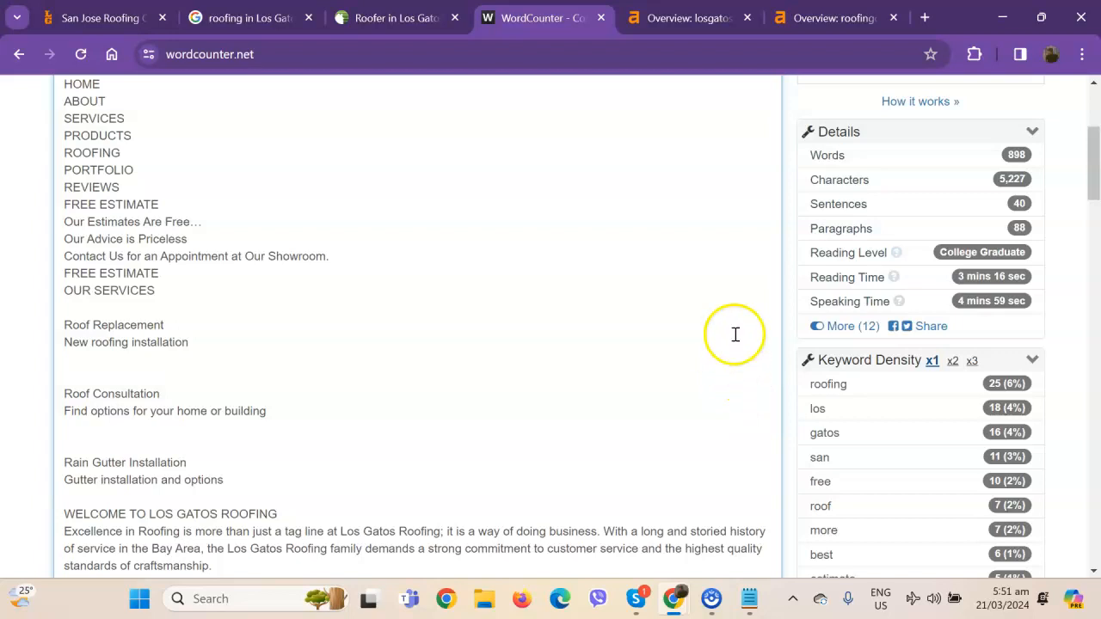
# Review the homepage's Welcome and Top Rated San Jose Roofing Company sections
pyautogui.click(95, 17)
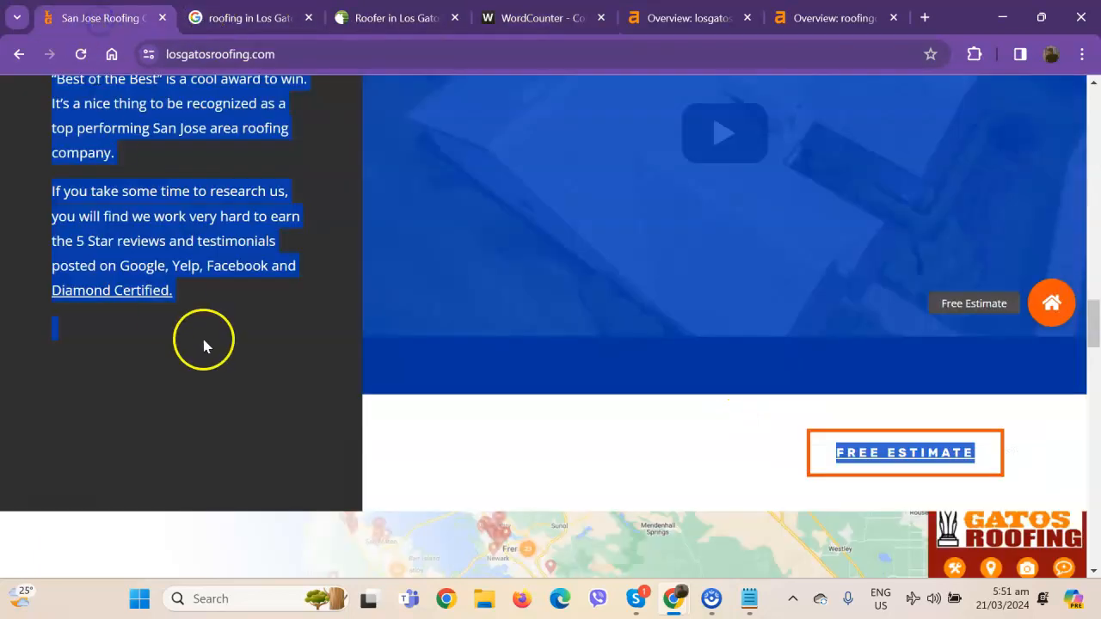
pyautogui.scroll(-3)
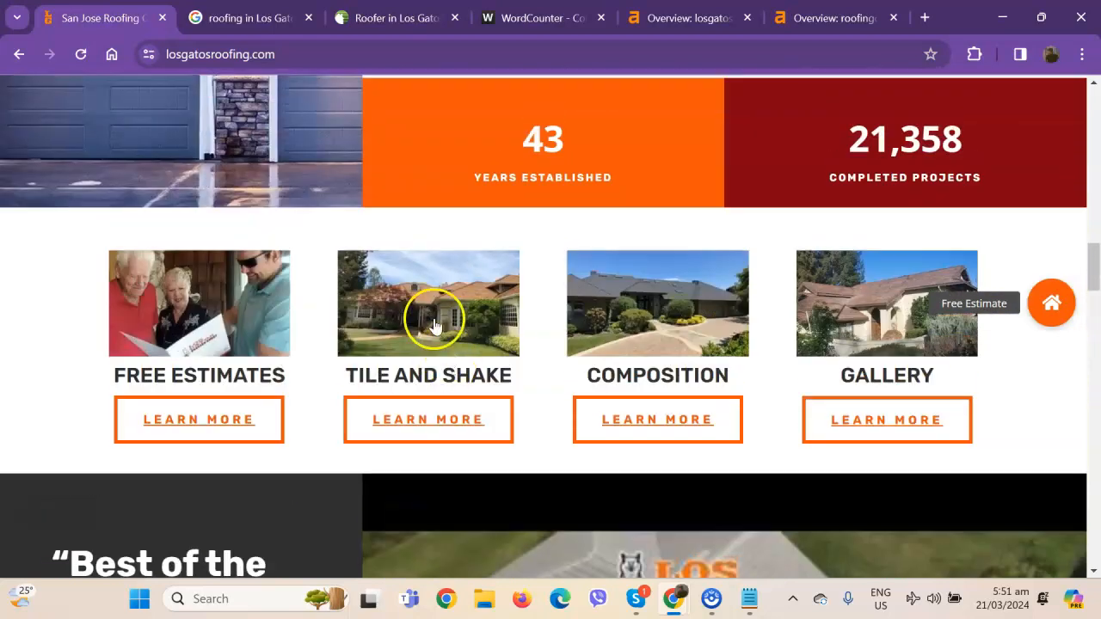
pyautogui.scroll(3)
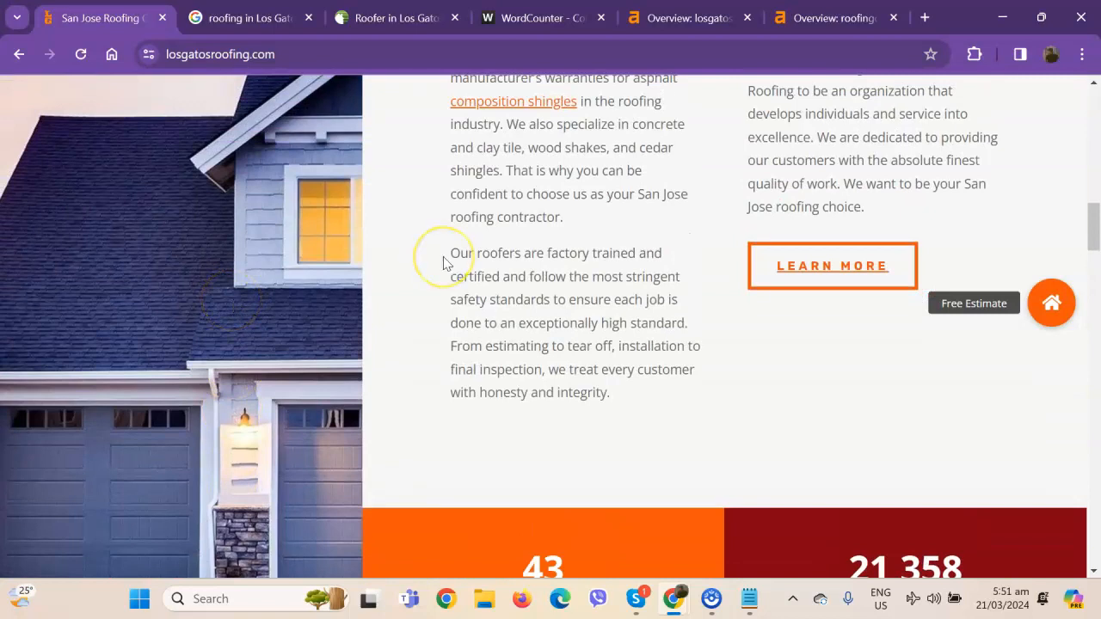
pyautogui.moveTo(472, 187)
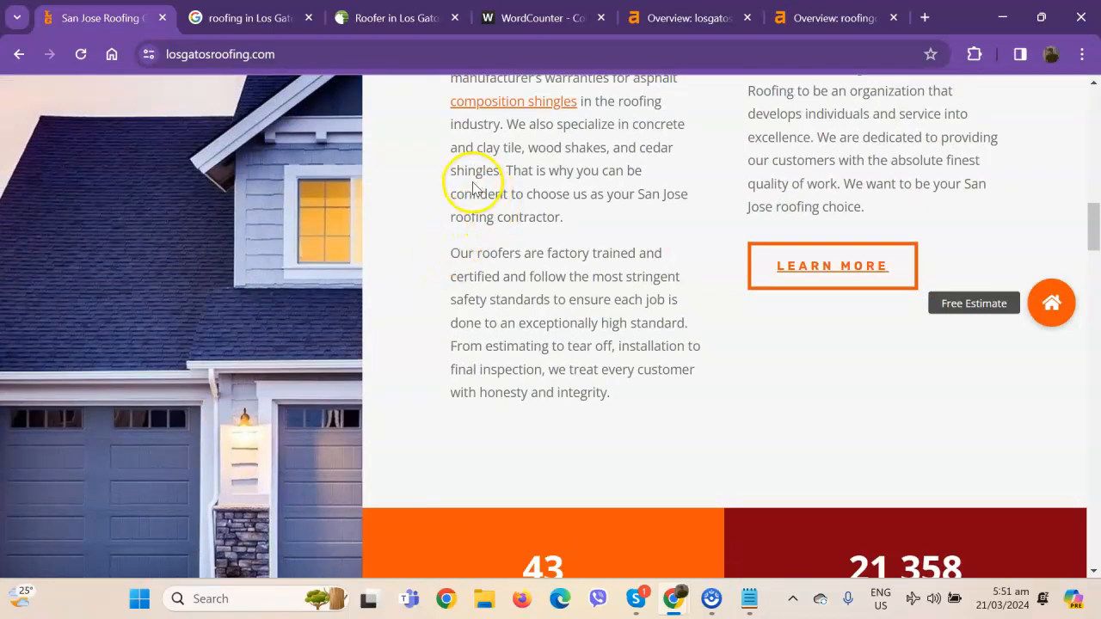
pyautogui.scroll(3)
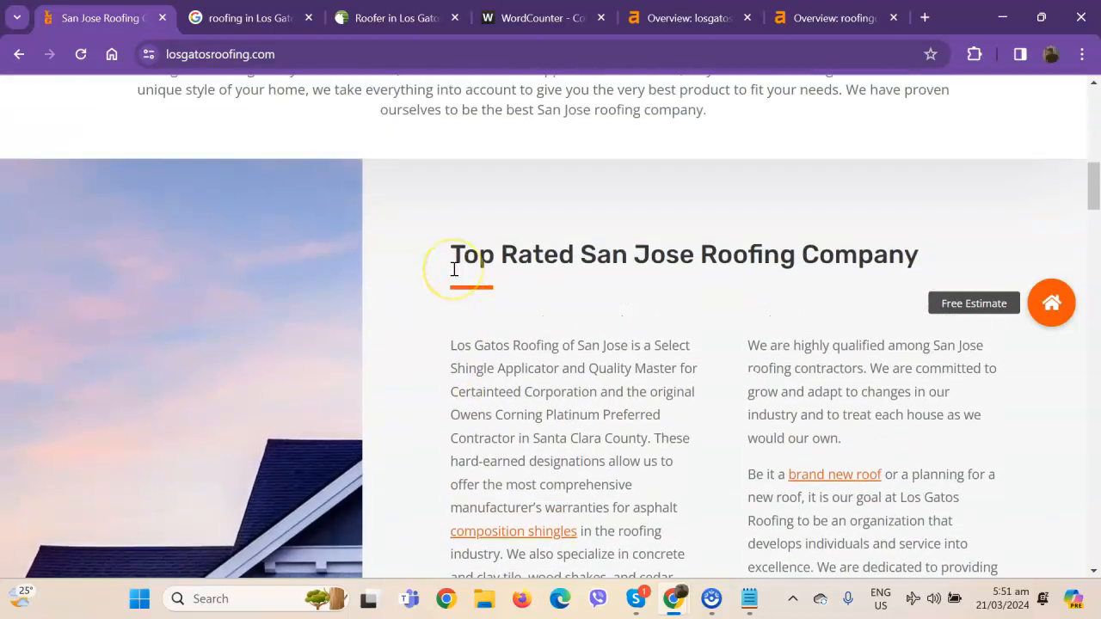
pyautogui.moveTo(454, 227)
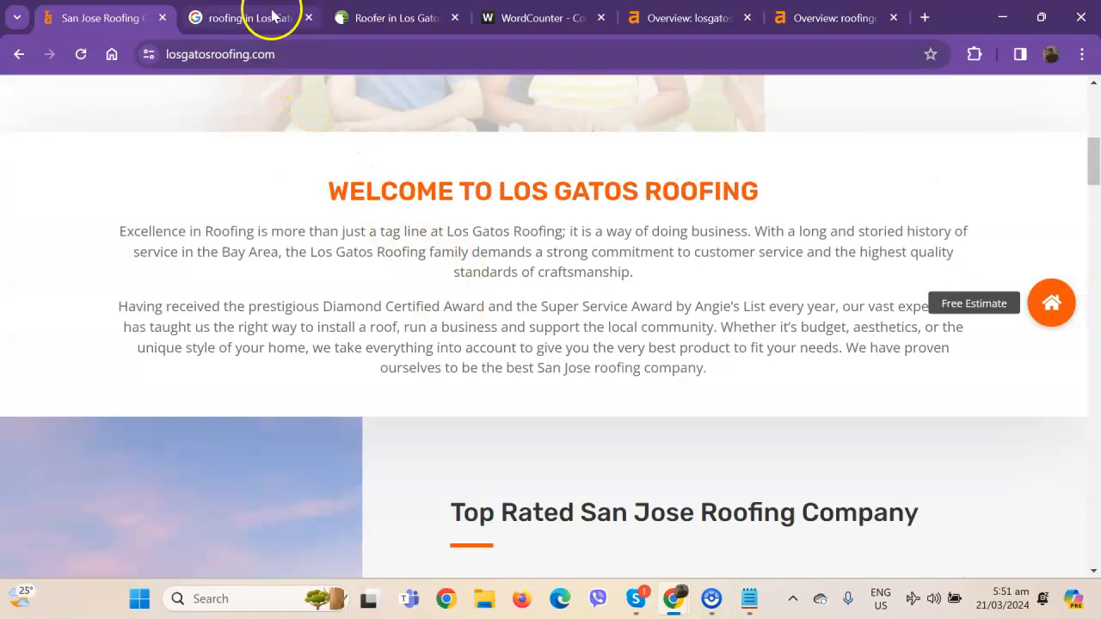
# Scan the top results for 'roofing in Los Gatos CA', including businesses and Yelp listings
pyautogui.click(249, 17)
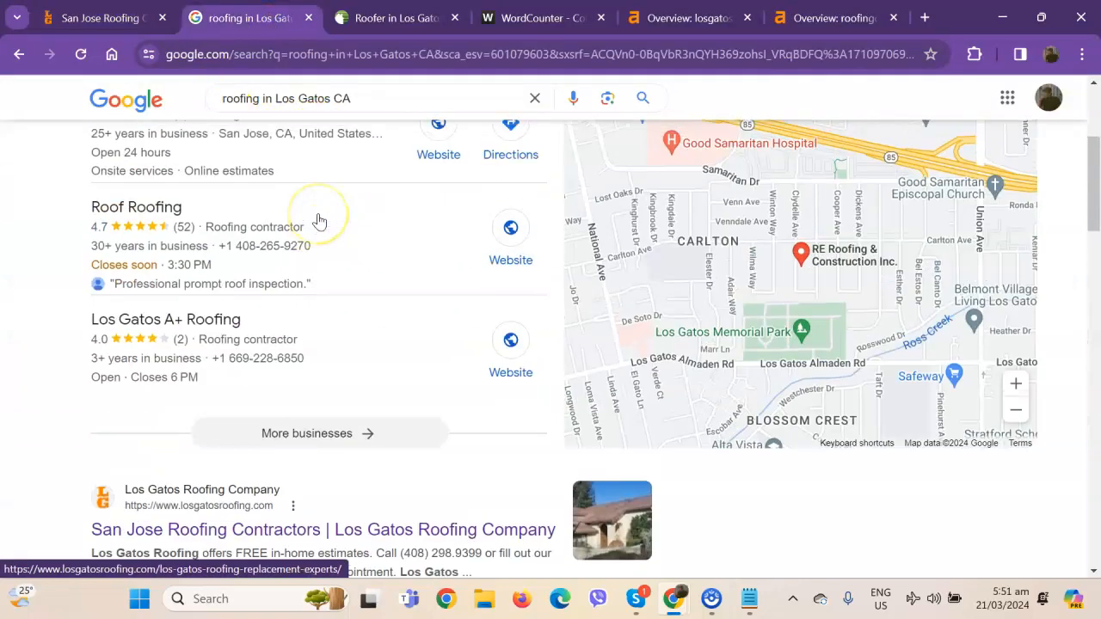
pyautogui.scroll(3)
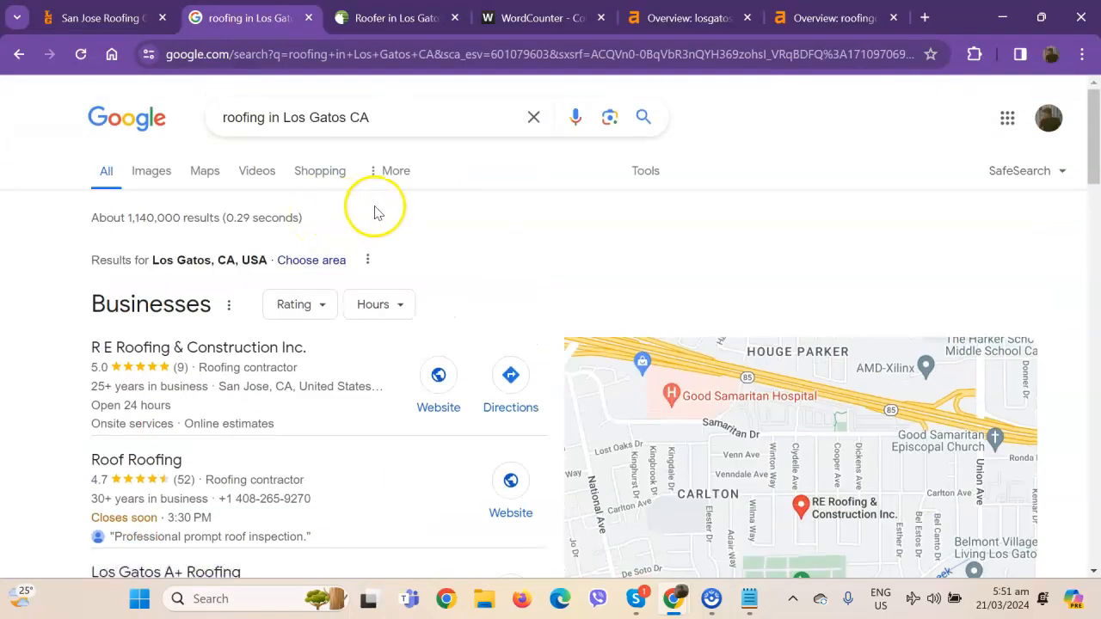
pyautogui.moveTo(615, 277)
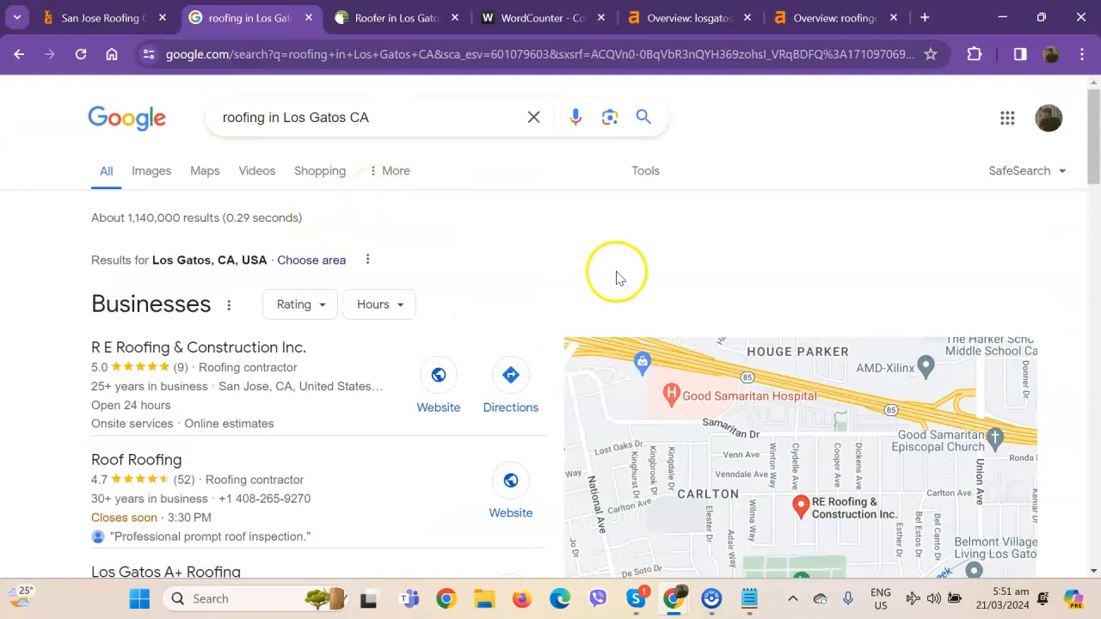
pyautogui.scroll(-3)
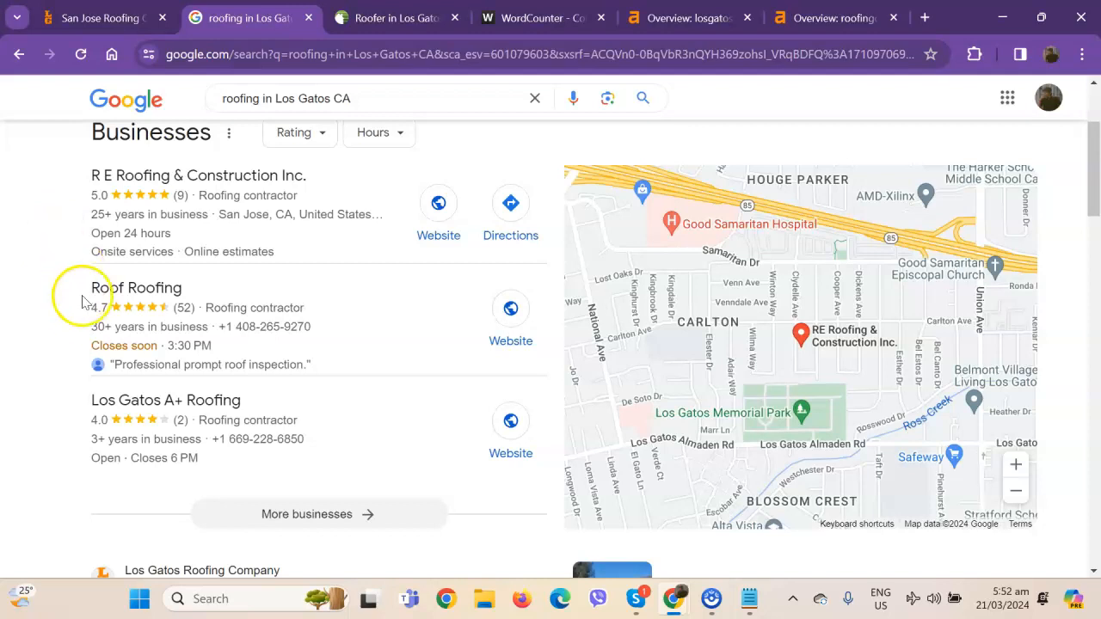
pyautogui.scroll(-3)
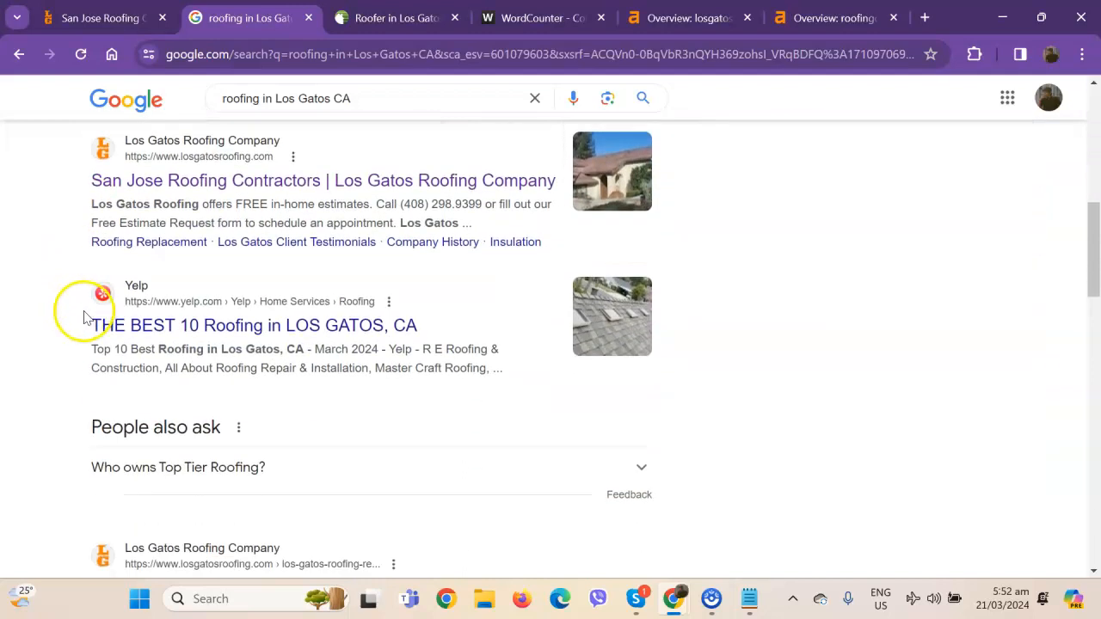
pyautogui.scroll(-3)
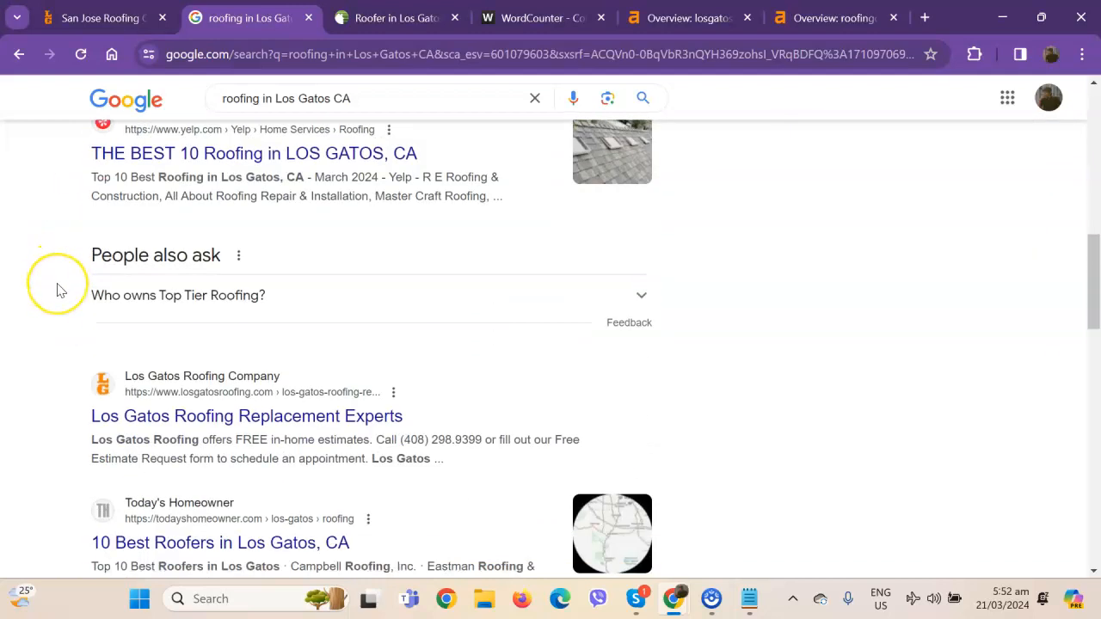
# Continue down the organic results past Diamond Certified and competitor roofing listings
pyautogui.scroll(-3)
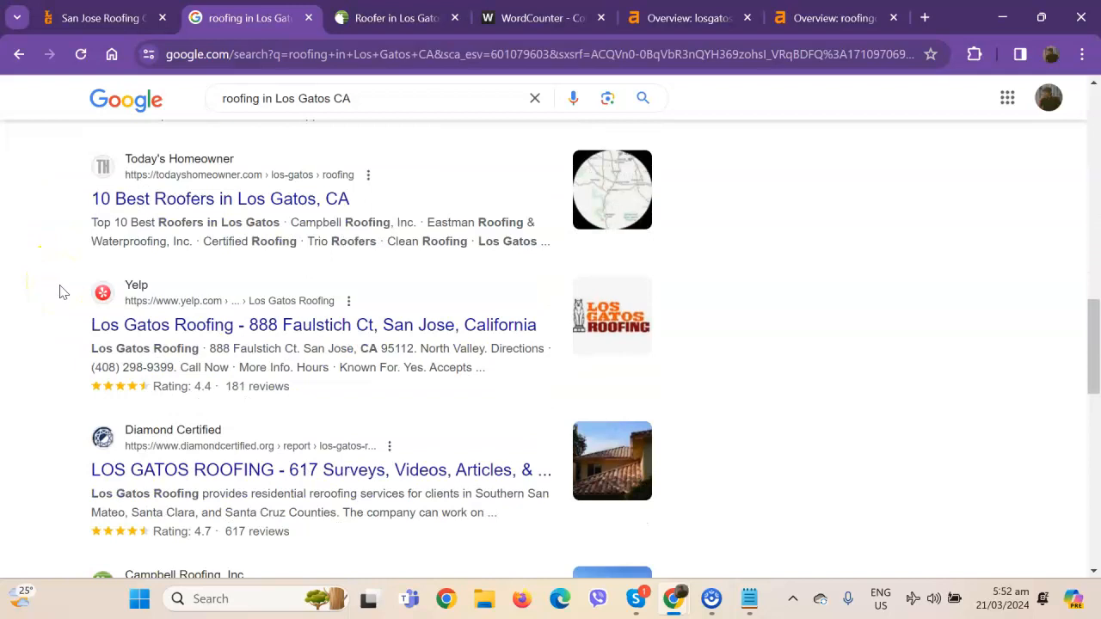
pyautogui.scroll(-3)
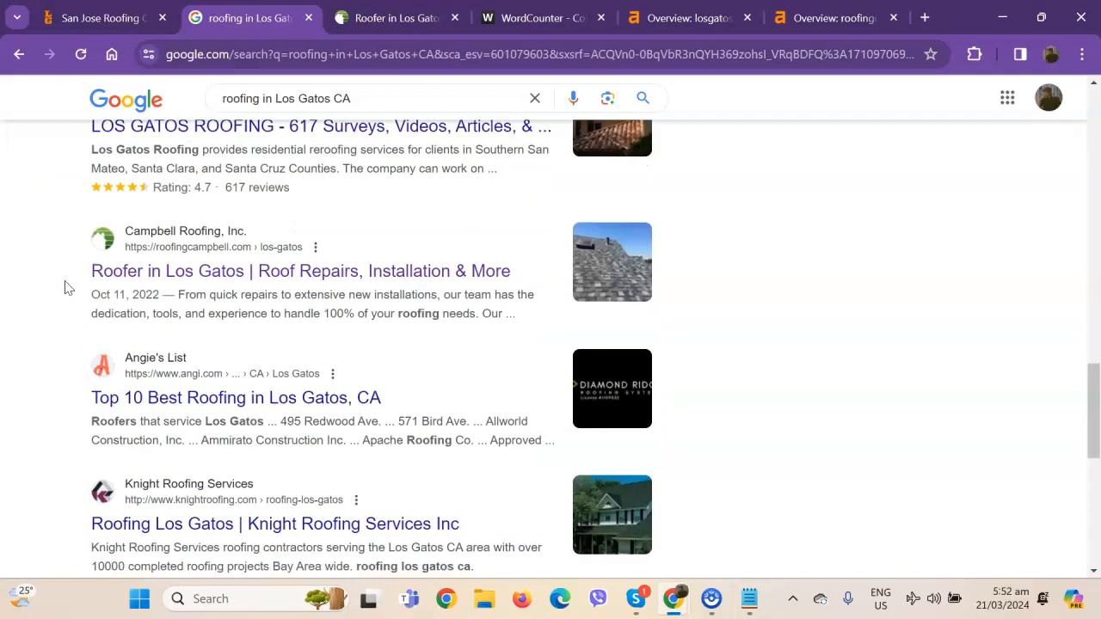
pyautogui.scroll(-3)
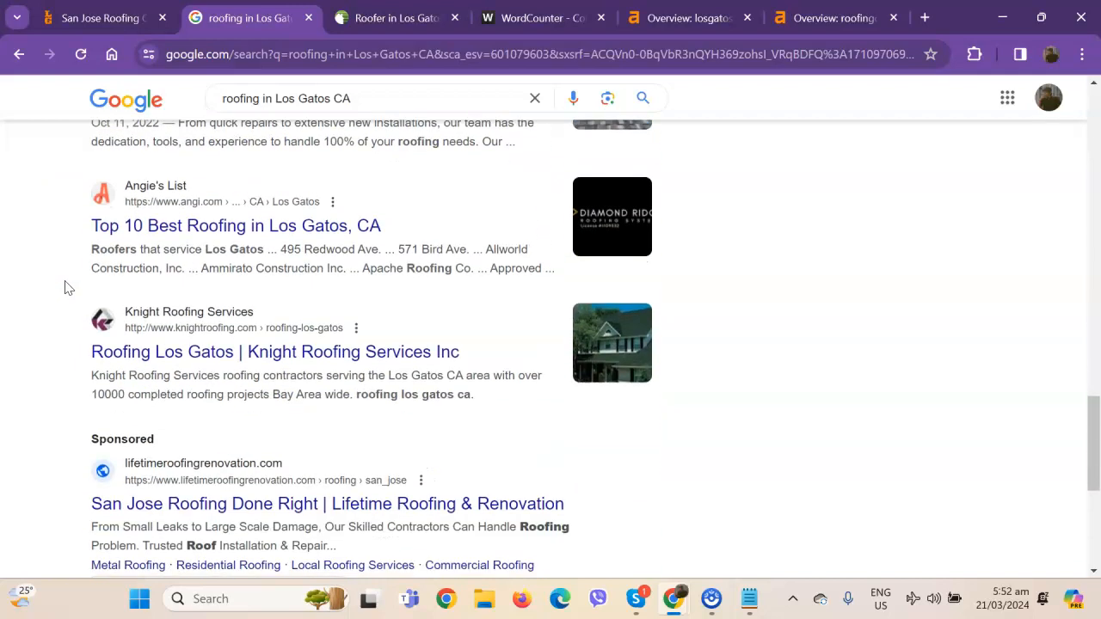
pyautogui.scroll(-3)
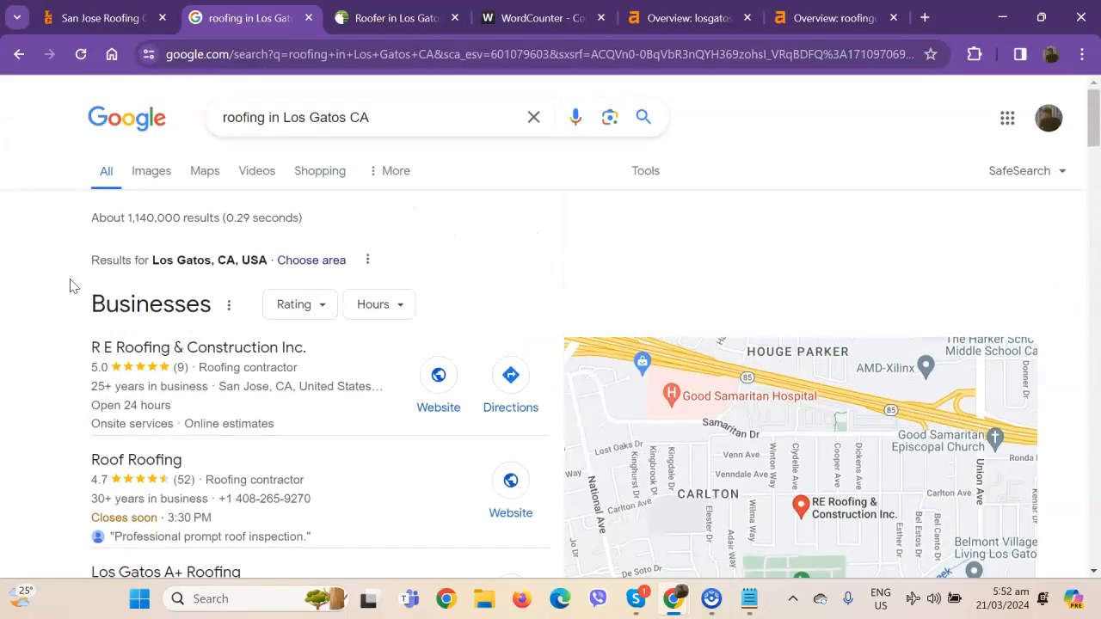
pyautogui.scroll(-3)
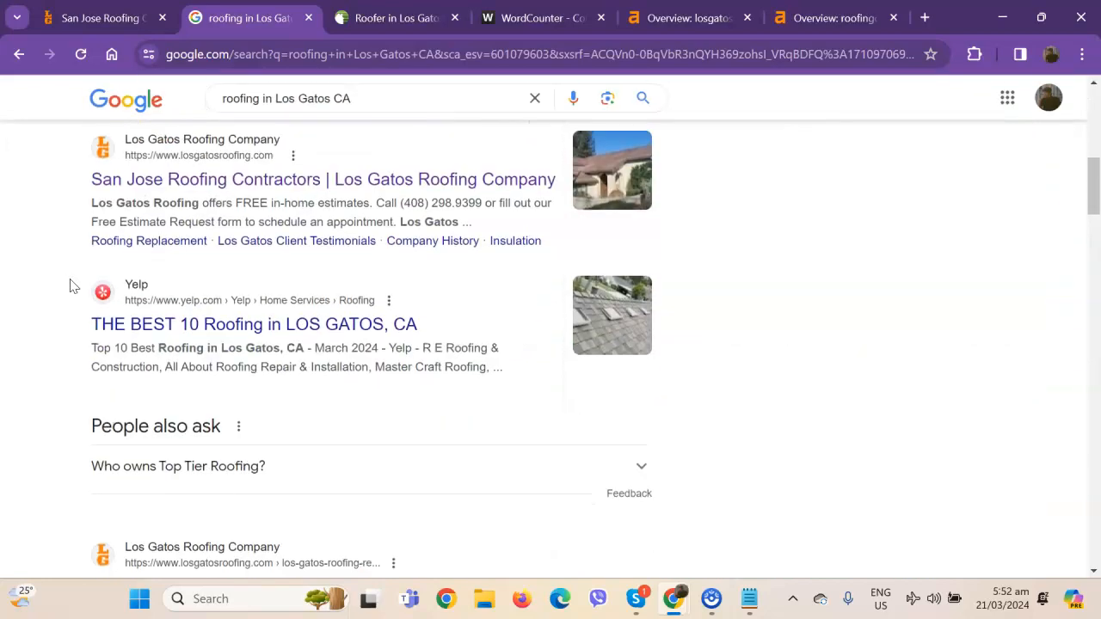
pyautogui.scroll(-3)
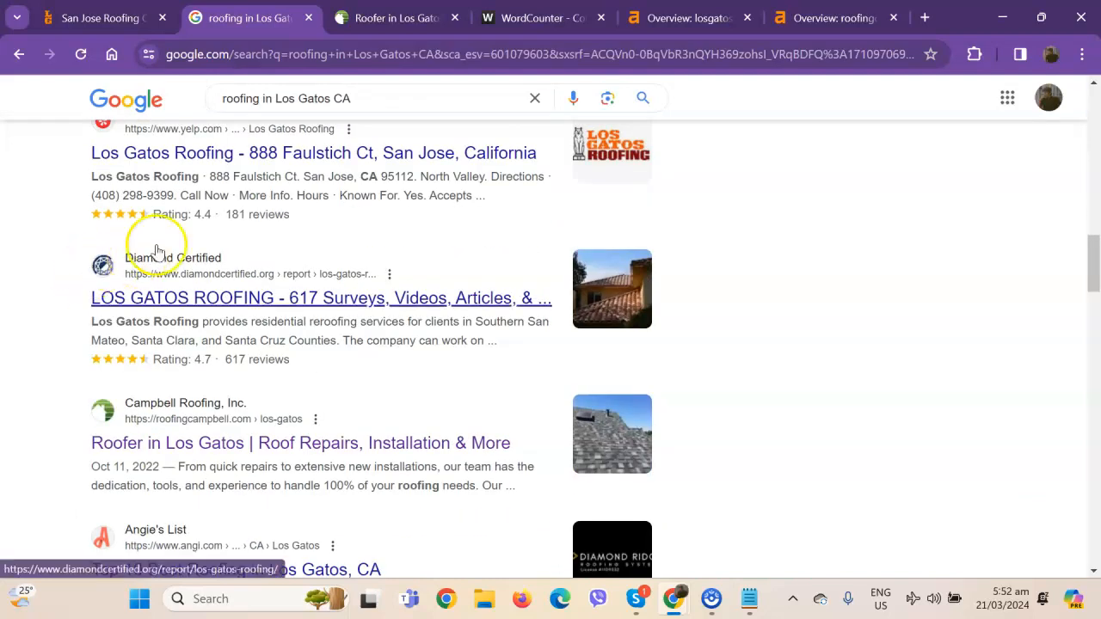
# Skim Campbell Roofing's Los Gatos page to its Other Services list, then return to the Ahrefs overview
pyautogui.click(395, 17)
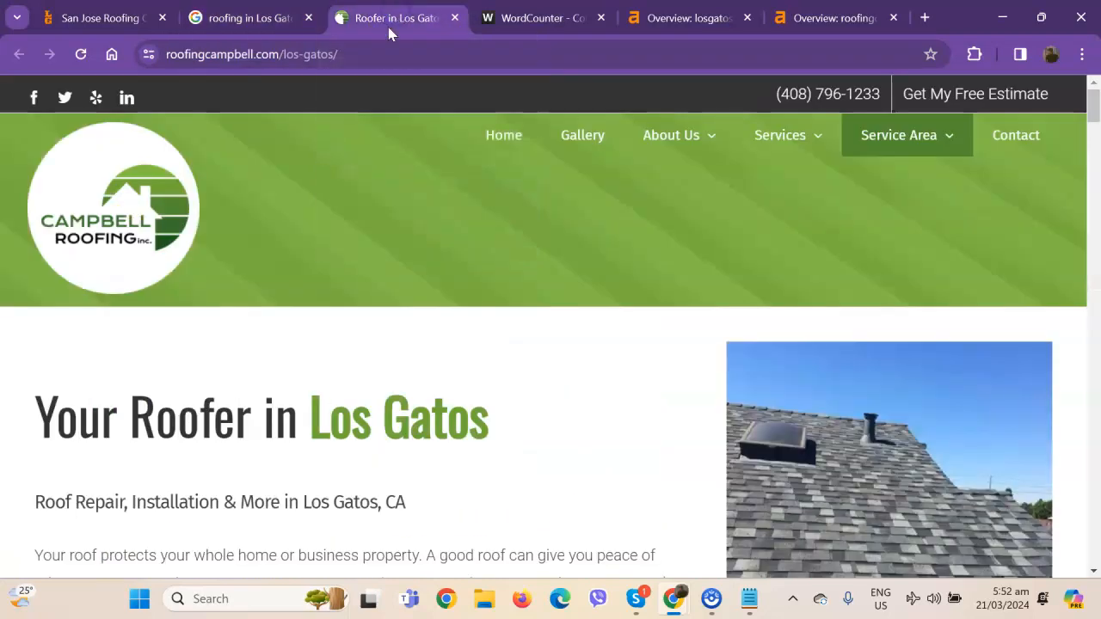
pyautogui.moveTo(410, 222)
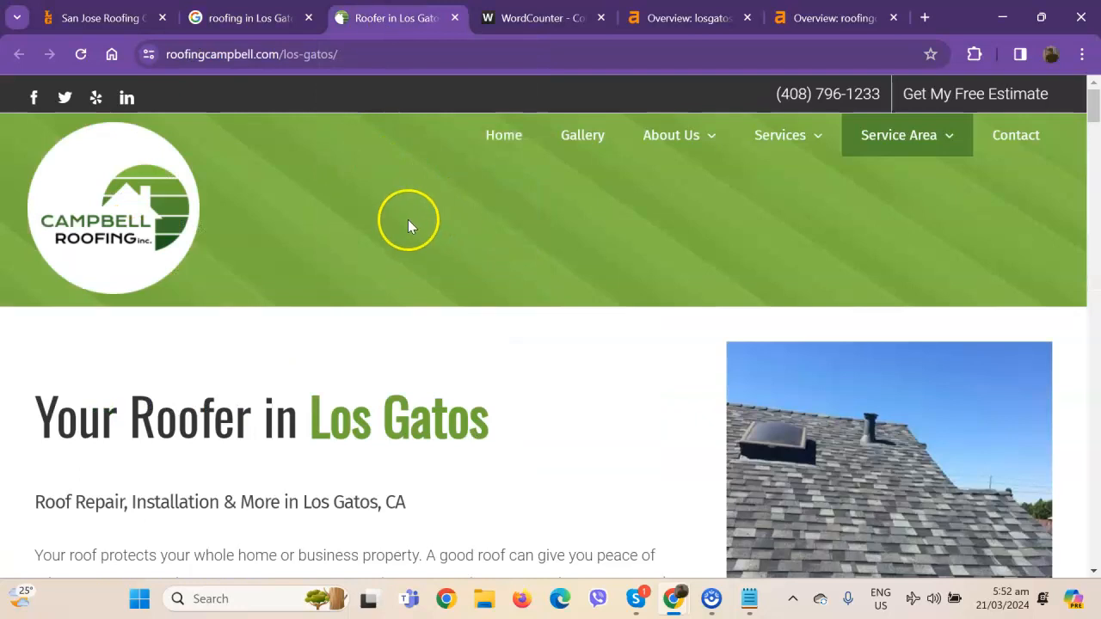
pyautogui.moveTo(215, 183)
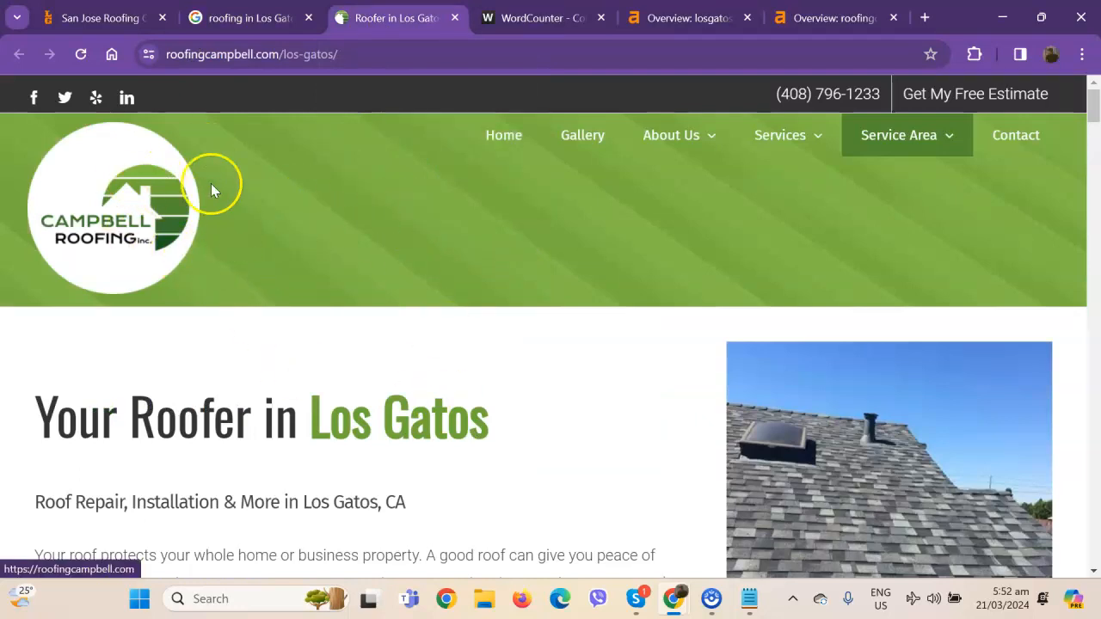
pyautogui.scroll(-3)
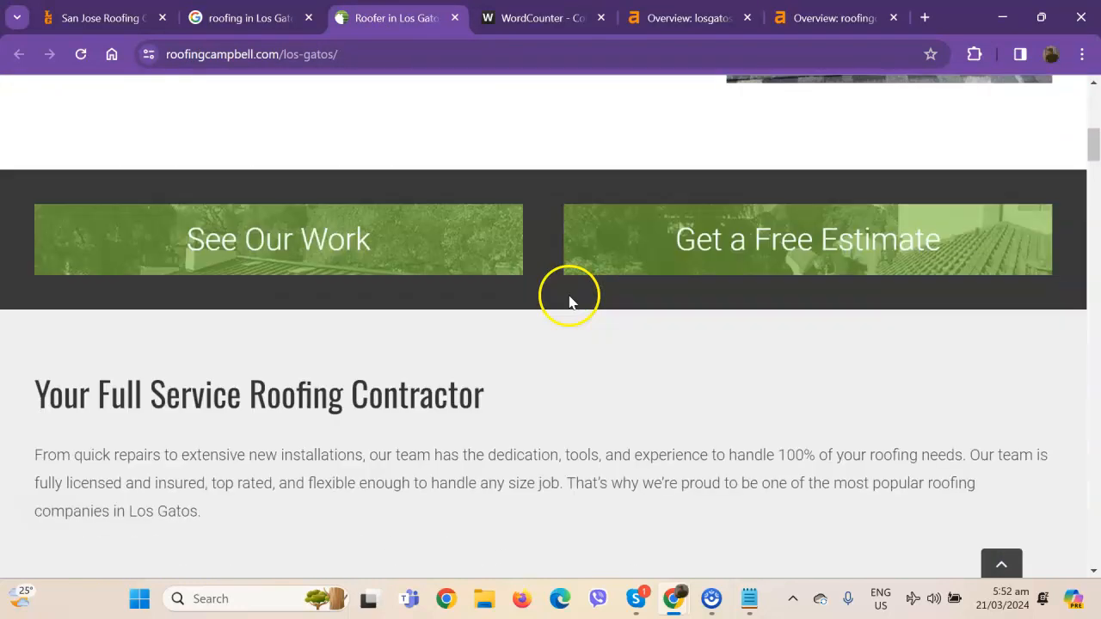
pyautogui.scroll(-3)
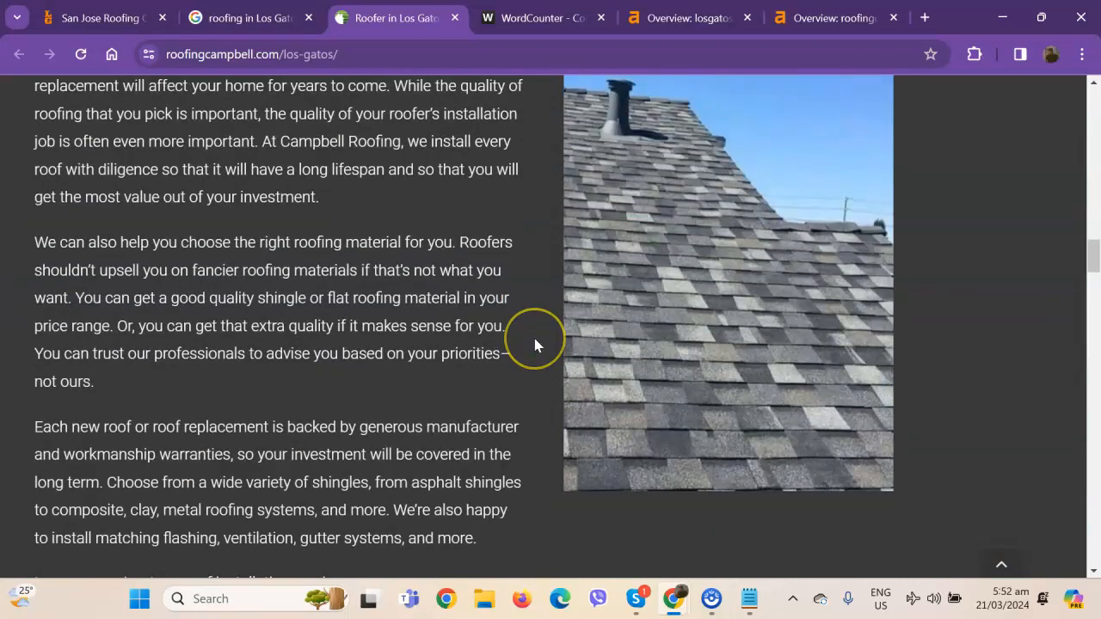
pyautogui.scroll(-3)
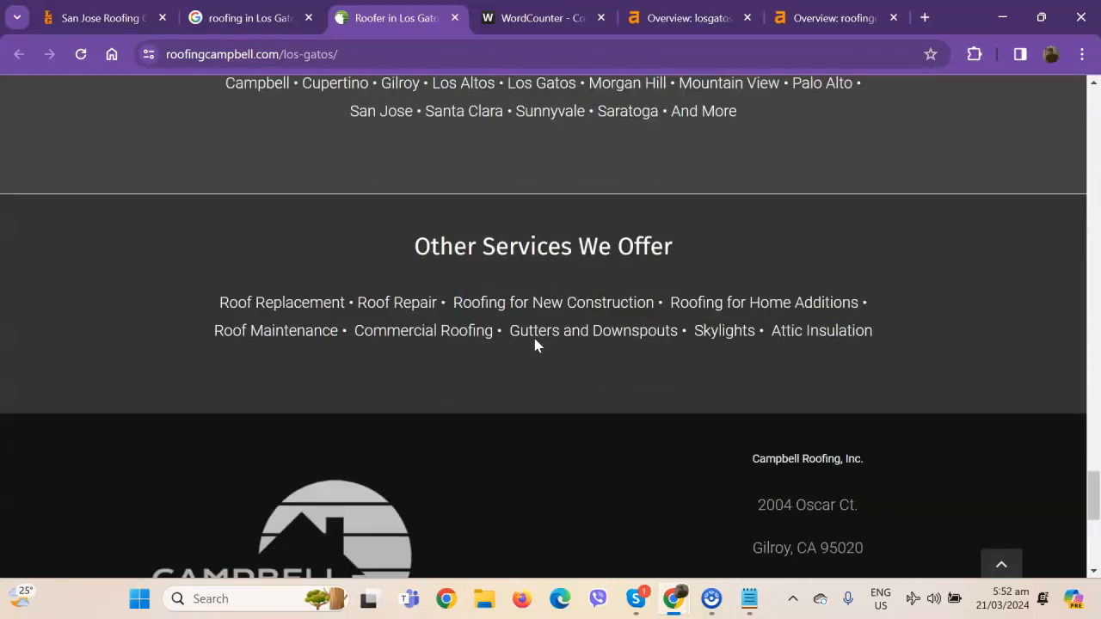
pyautogui.click(688, 17)
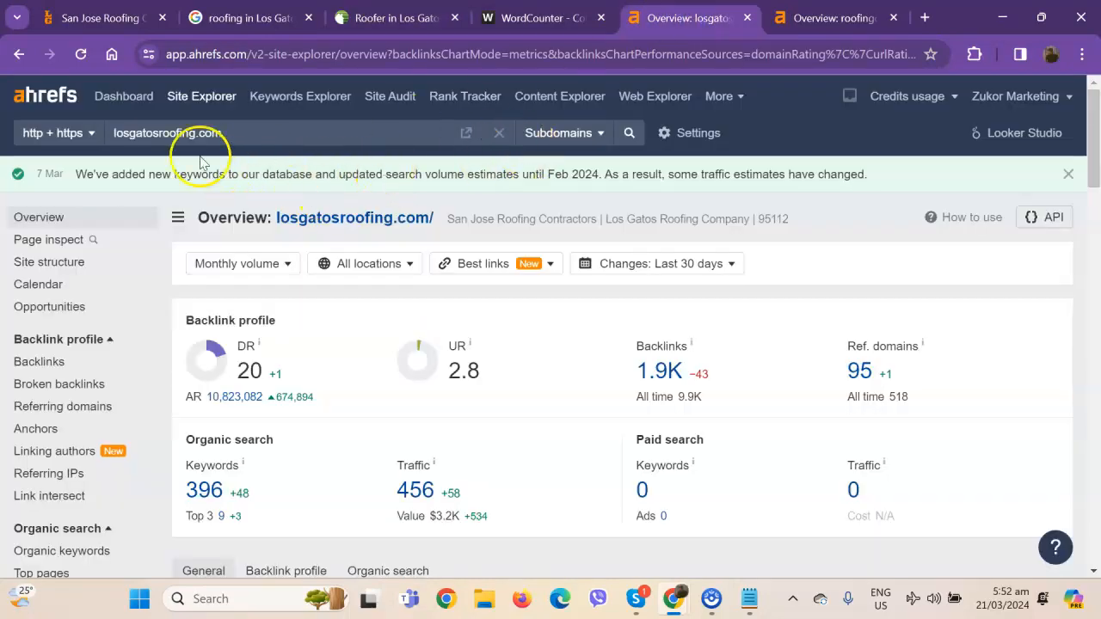
pyautogui.moveTo(45, 96)
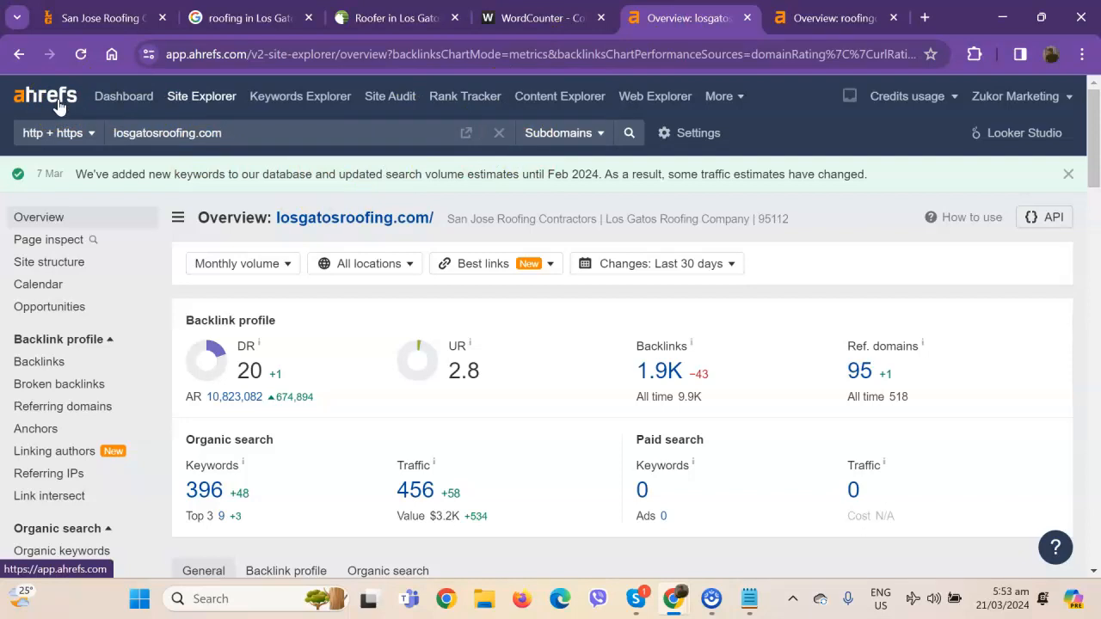
pyautogui.moveTo(124, 96)
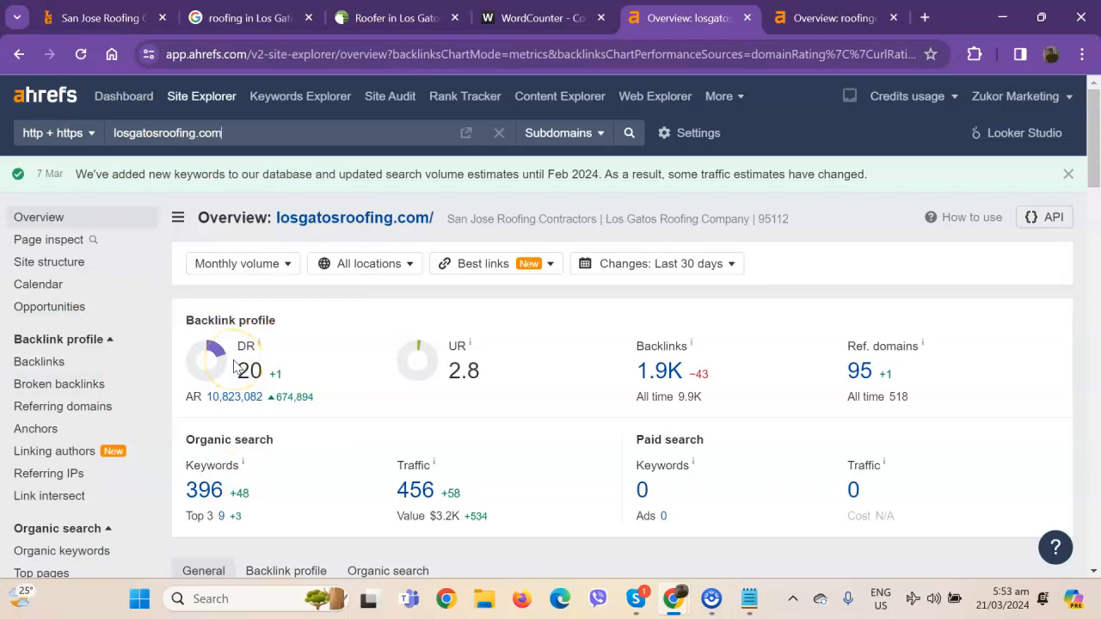
pyautogui.moveTo(422, 417)
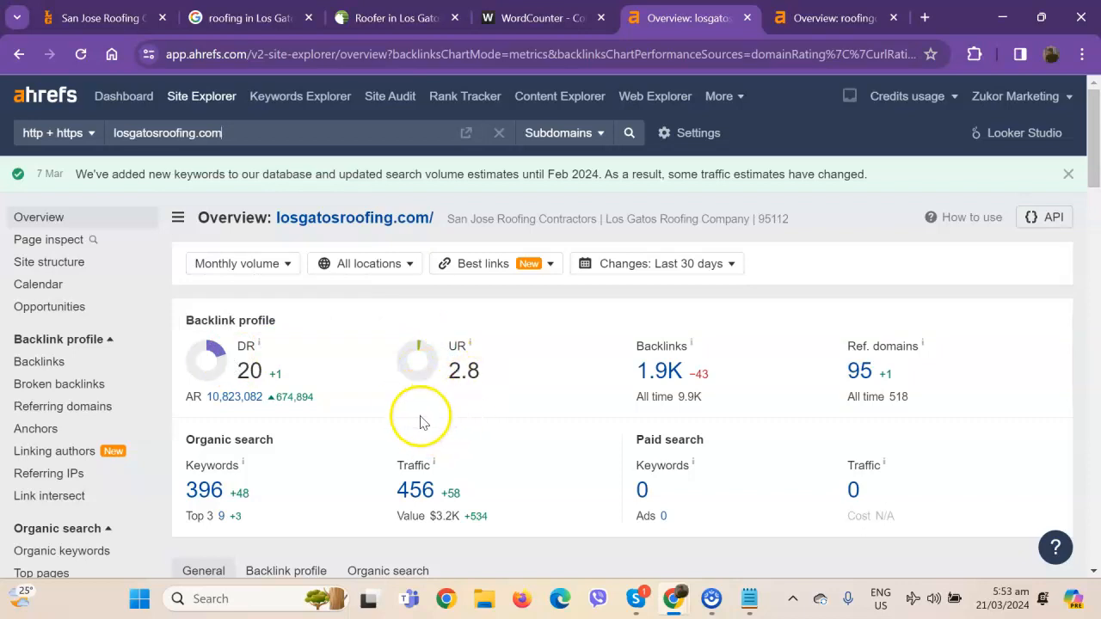
pyautogui.moveTo(633, 365)
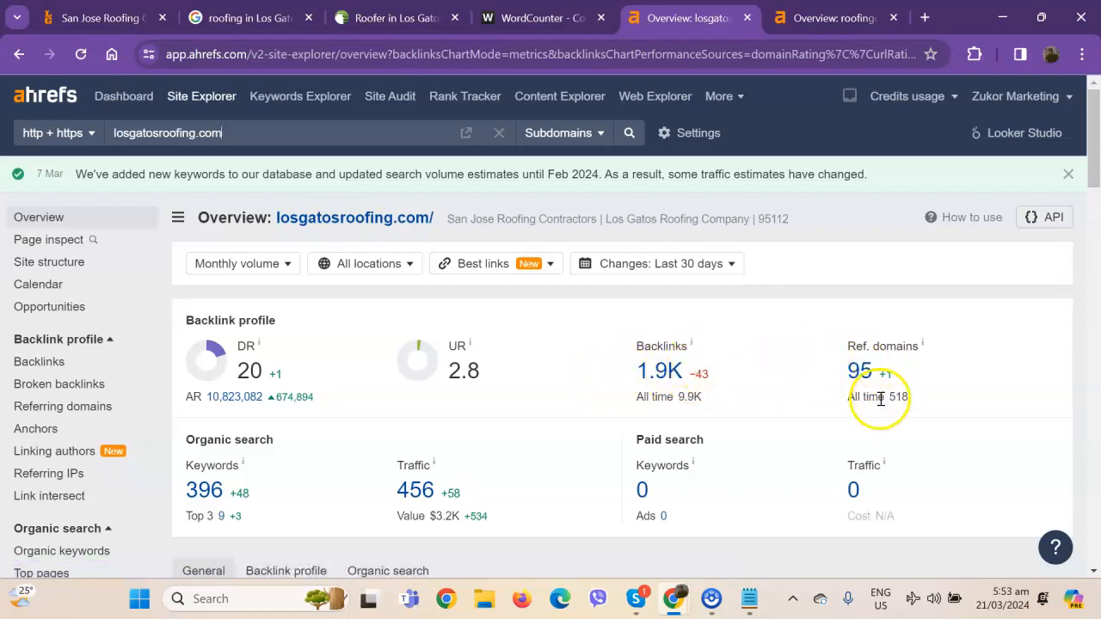
pyautogui.moveTo(822, 342)
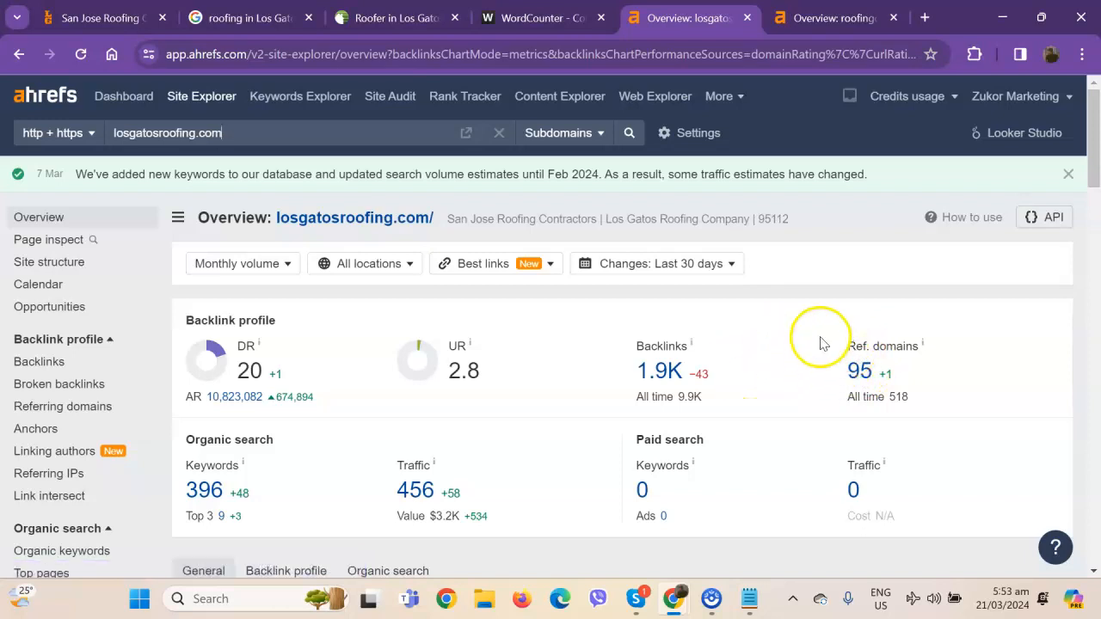
pyautogui.moveTo(849, 392)
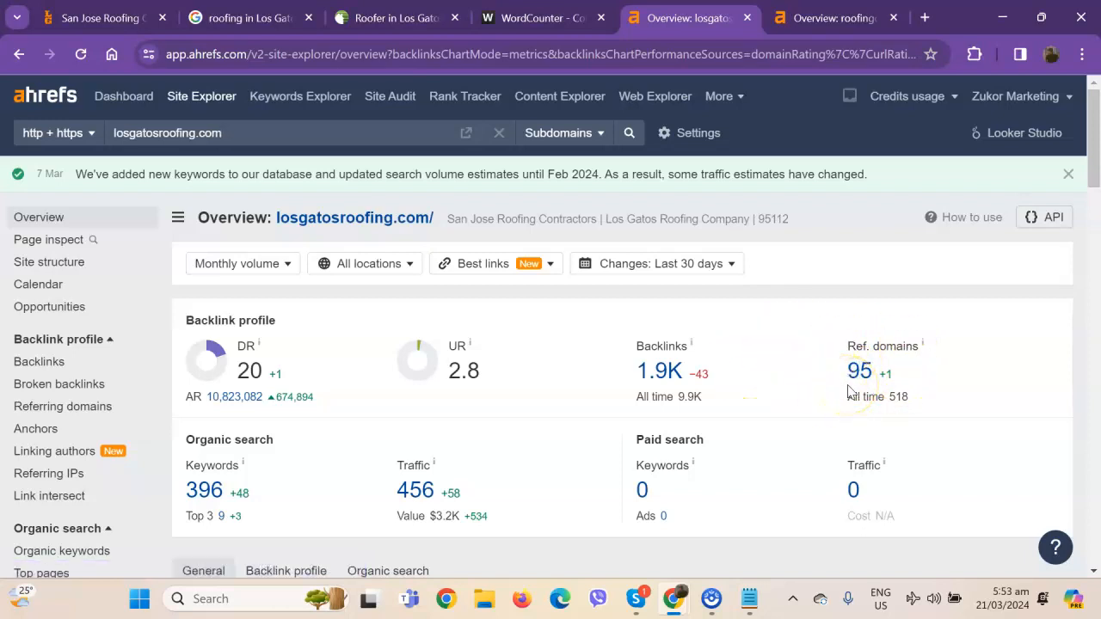
pyautogui.moveTo(816, 364)
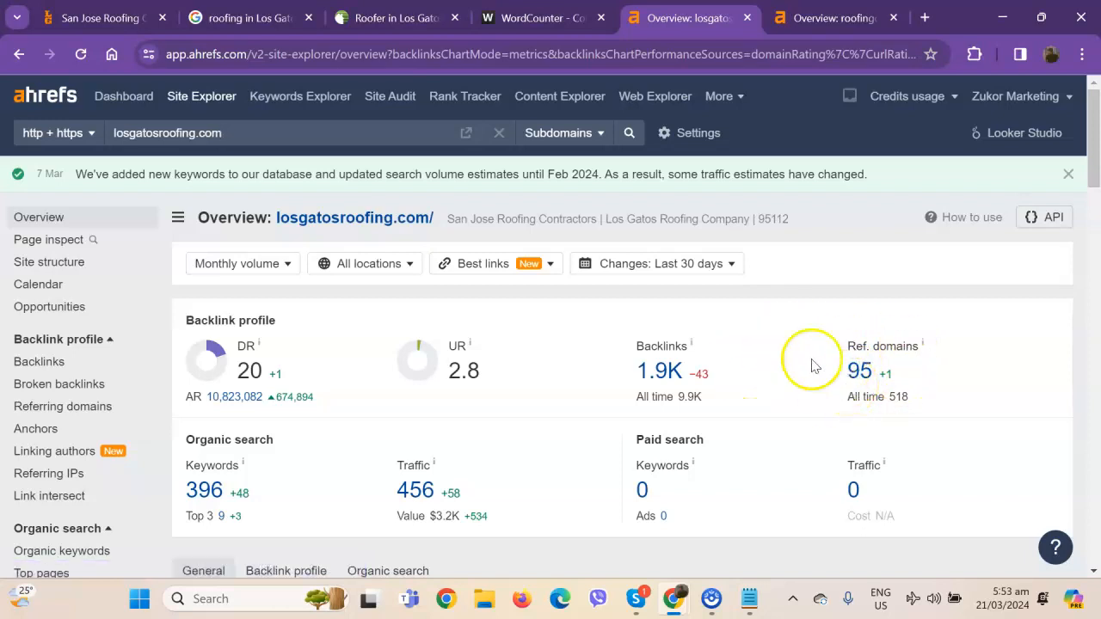
pyautogui.moveTo(688, 382)
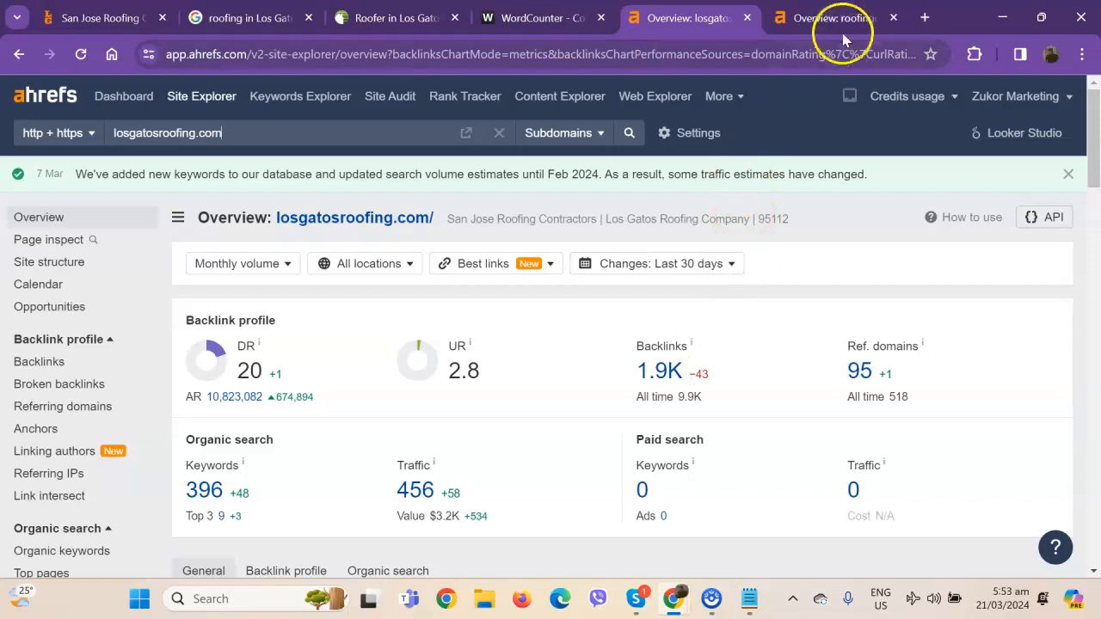
# Compare Ahrefs overviews: roofingcampbell.com vs losgatosroofing.com backlinks 1.3K vs 1.9K, traffic 727 vs 456
pyautogui.click(829, 17)
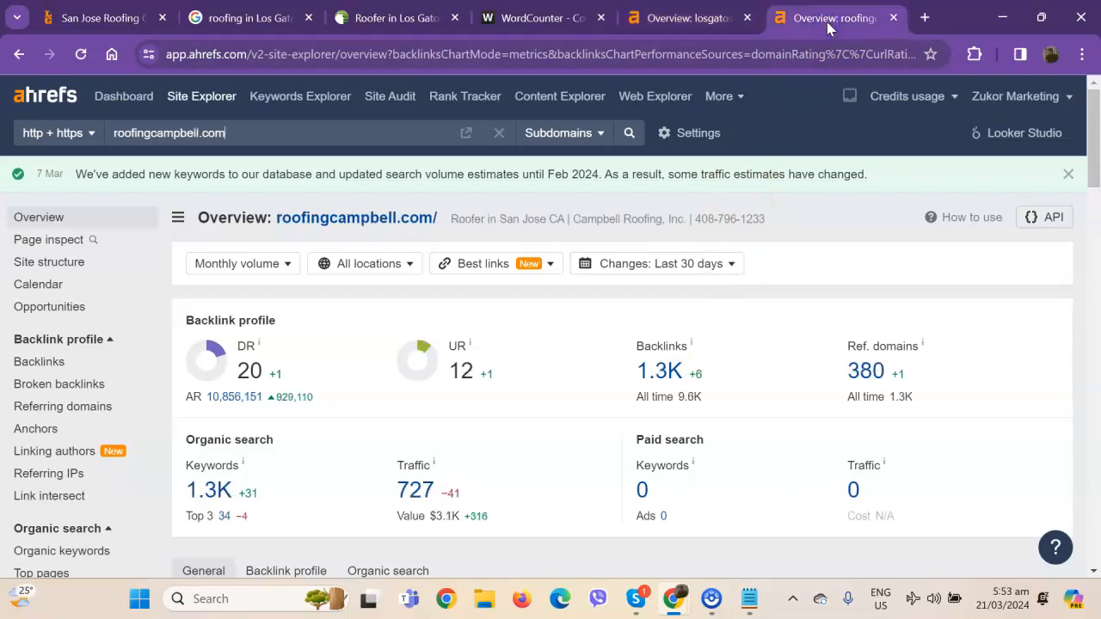
pyautogui.moveTo(688, 17)
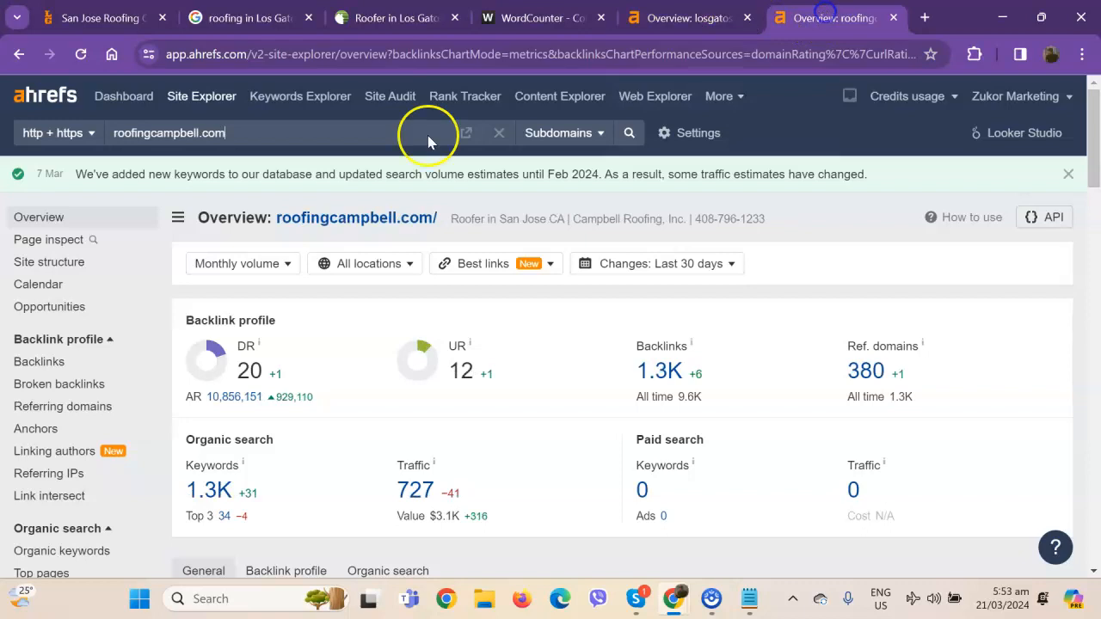
pyautogui.moveTo(385, 396)
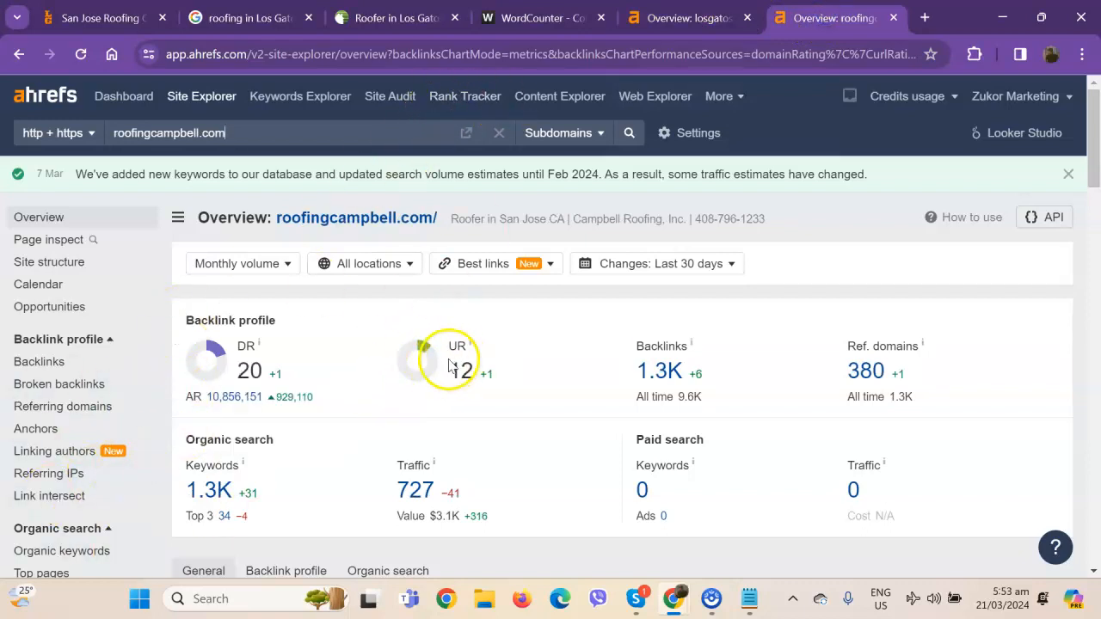
pyautogui.moveTo(485, 399)
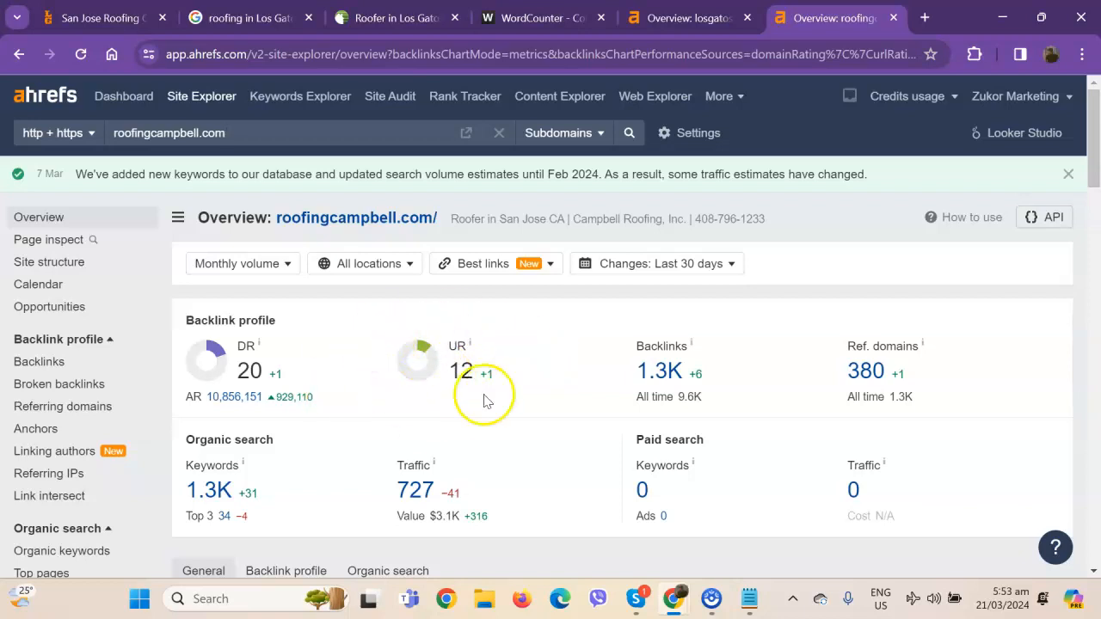
pyautogui.moveTo(437, 389)
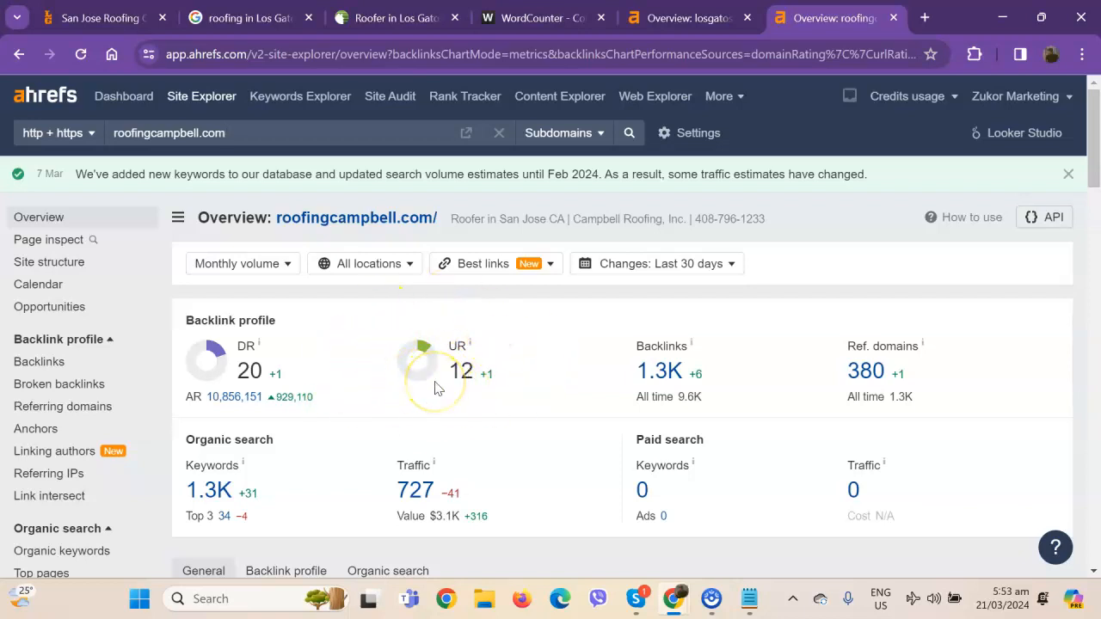
pyautogui.moveTo(688, 17)
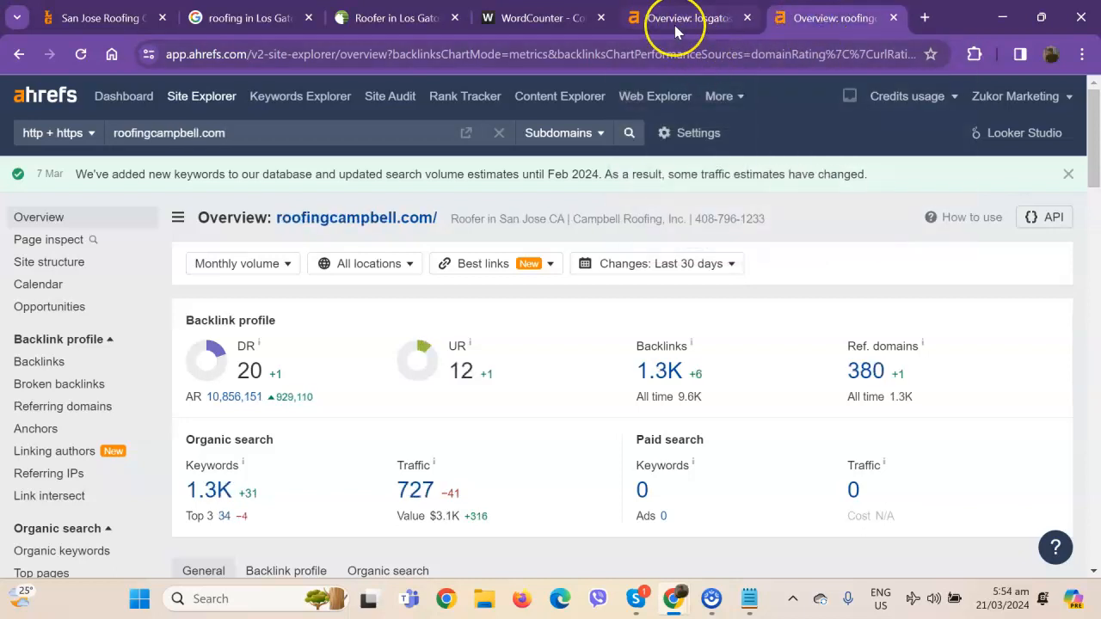
pyautogui.moveTo(684, 17)
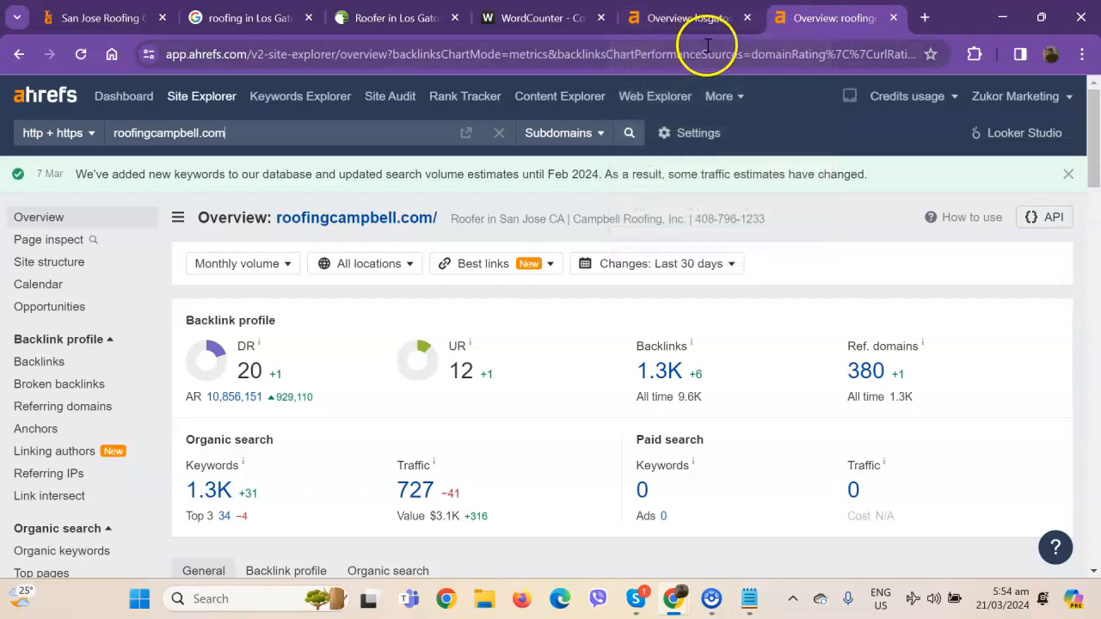
pyautogui.moveTo(674, 395)
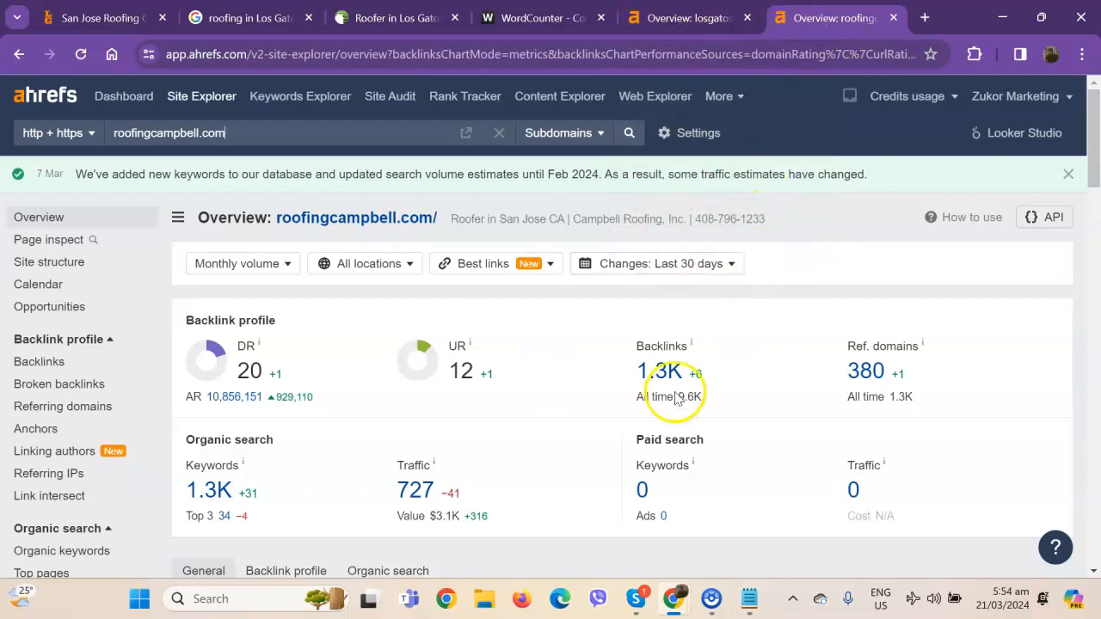
pyautogui.moveTo(293, 456)
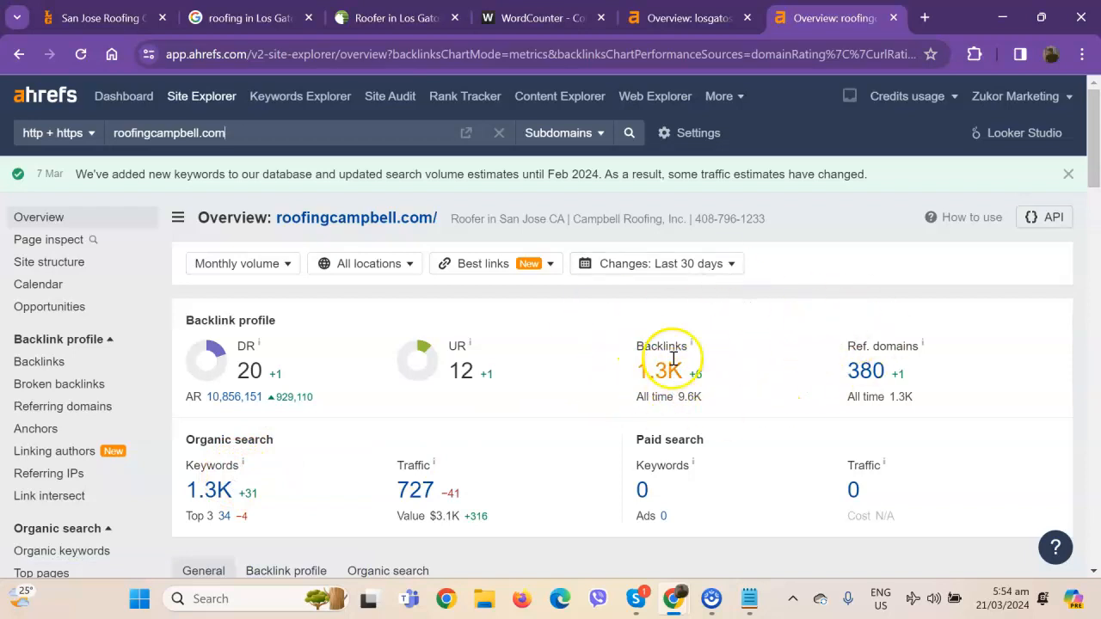
pyautogui.moveTo(867, 372)
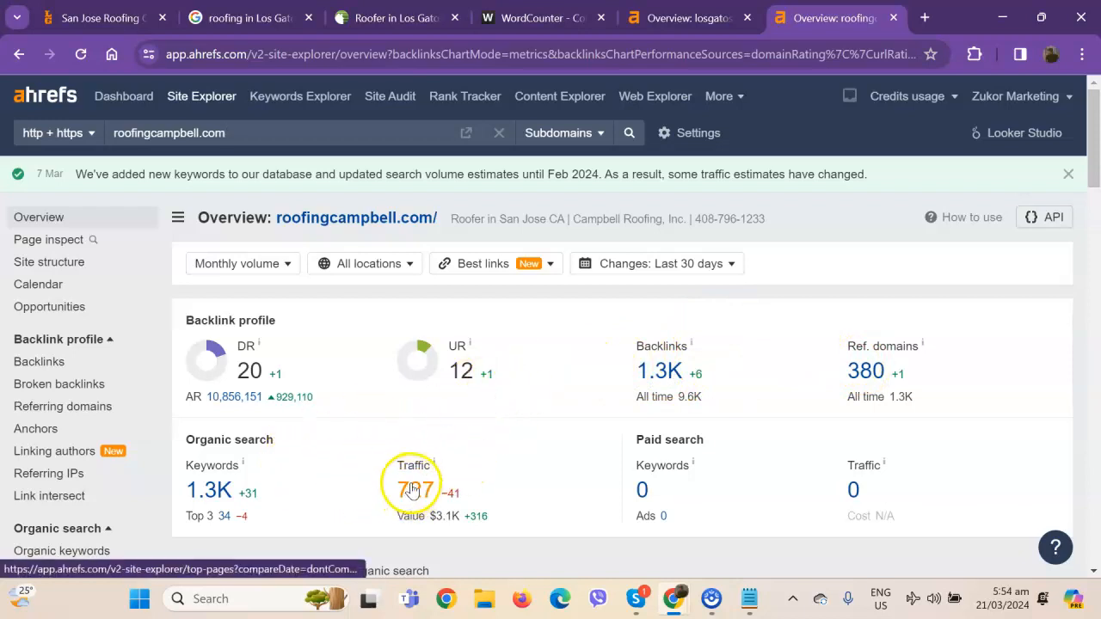
pyautogui.moveTo(230, 478)
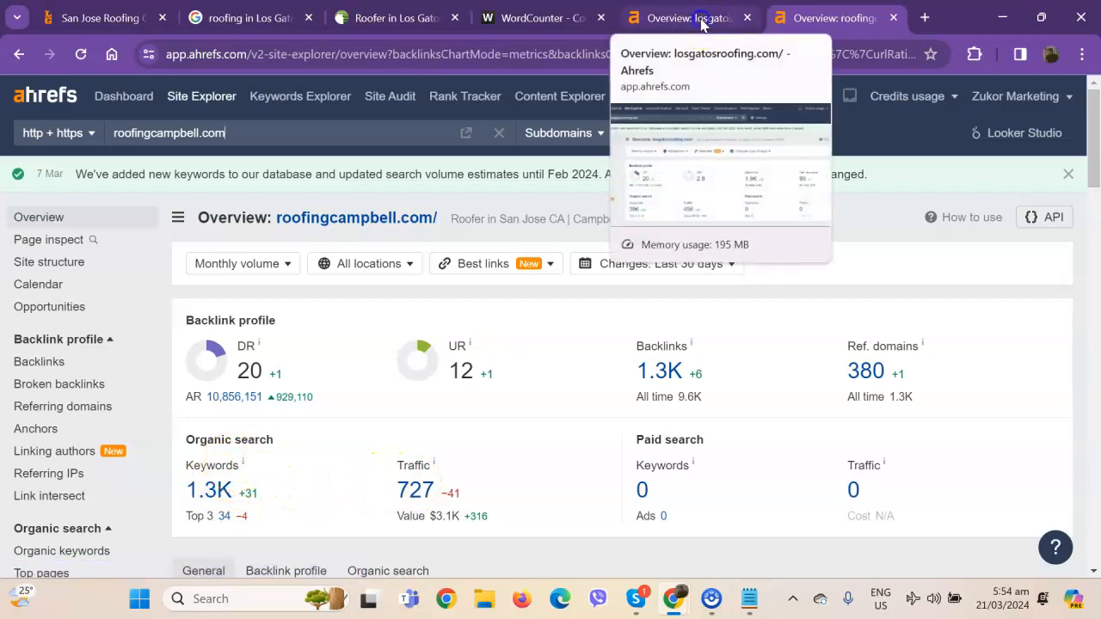
pyautogui.click(685, 17)
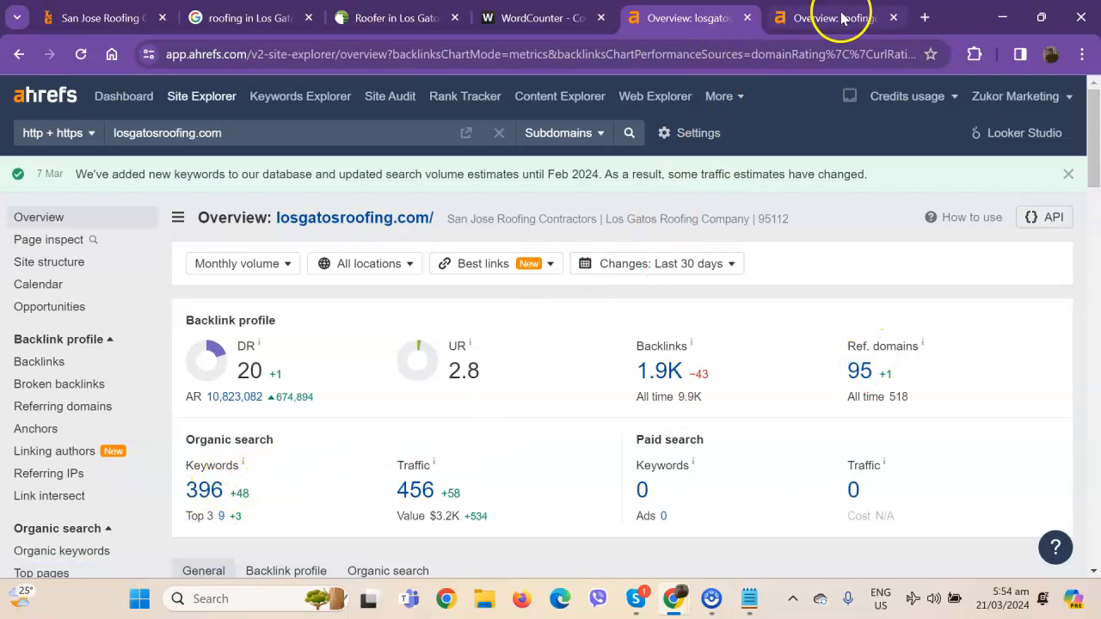
pyautogui.click(834, 17)
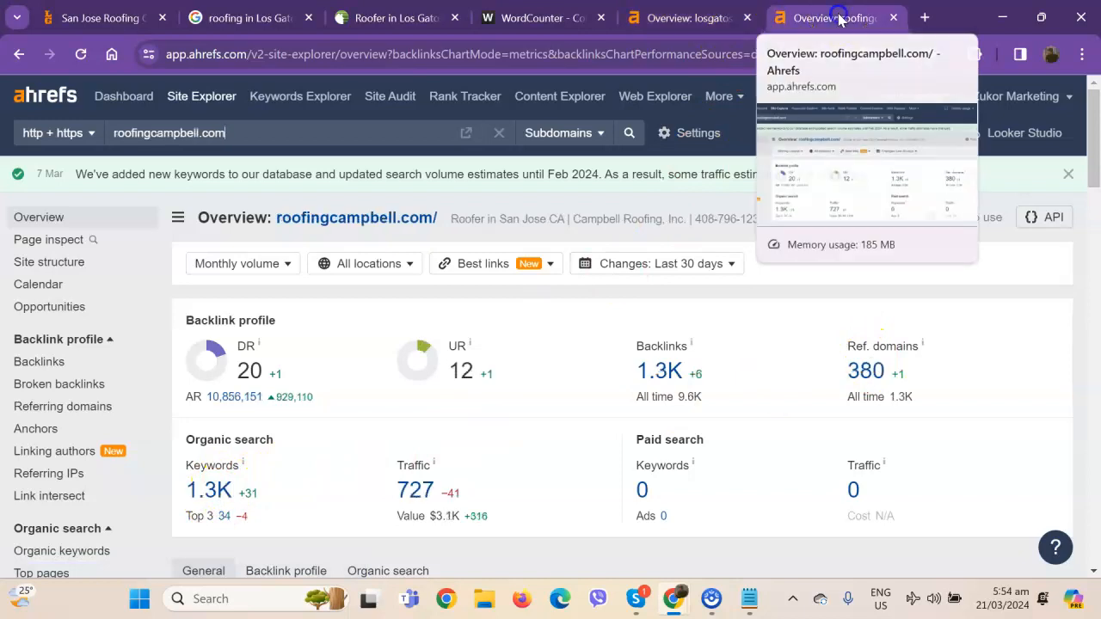
pyautogui.moveTo(502, 438)
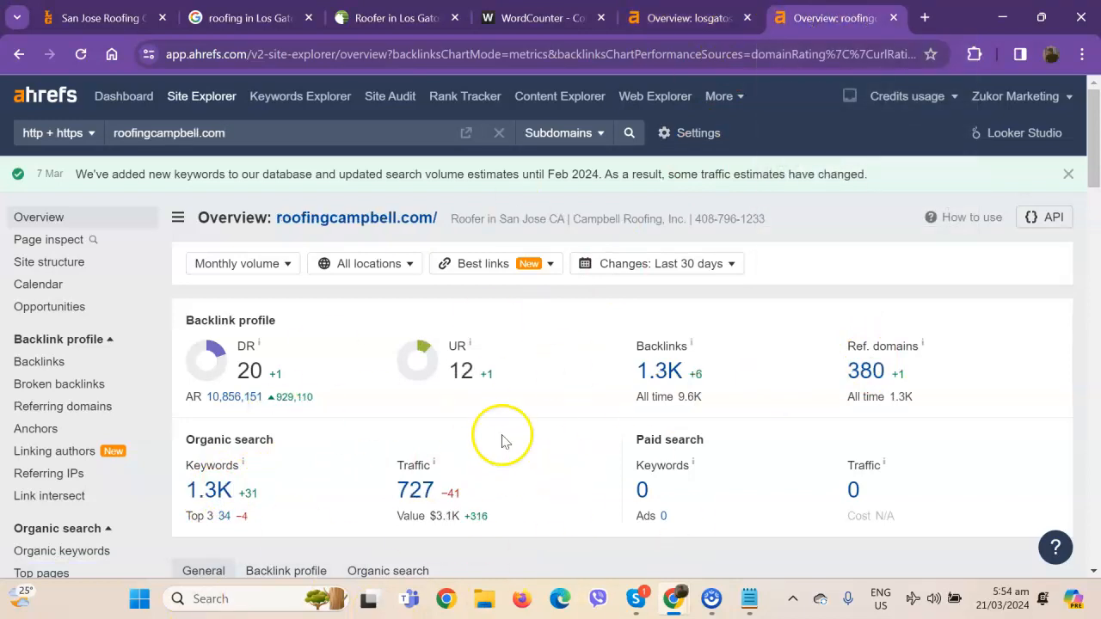
pyautogui.moveTo(887, 526)
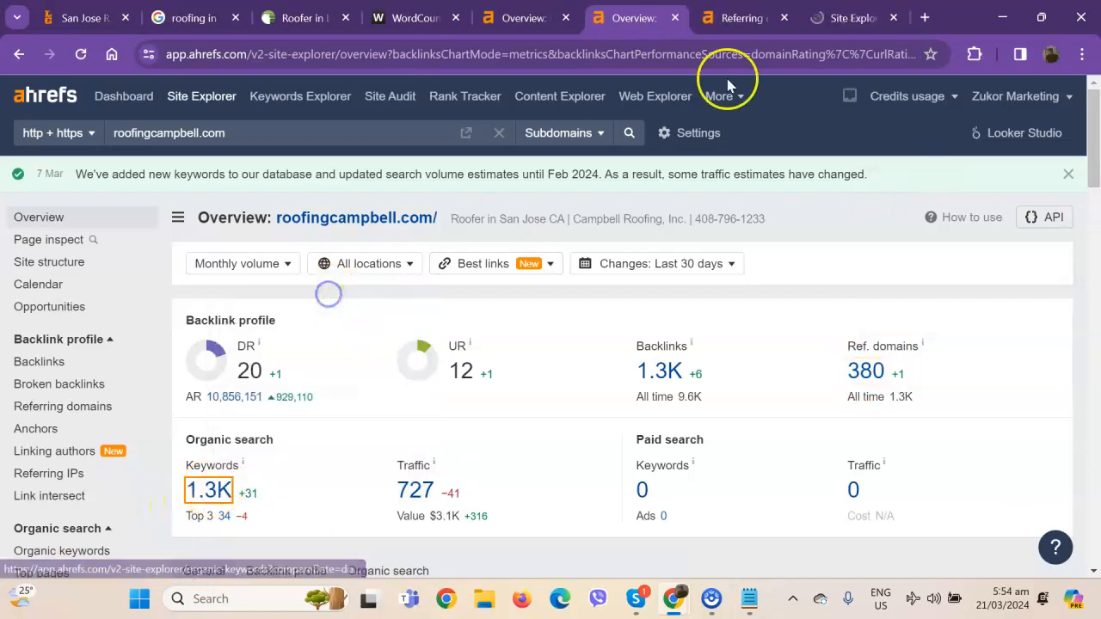
# Review roofingcampbell.com's 380 referring domains down to DR 54–57 entries like sanjose.com
pyautogui.click(62, 405)
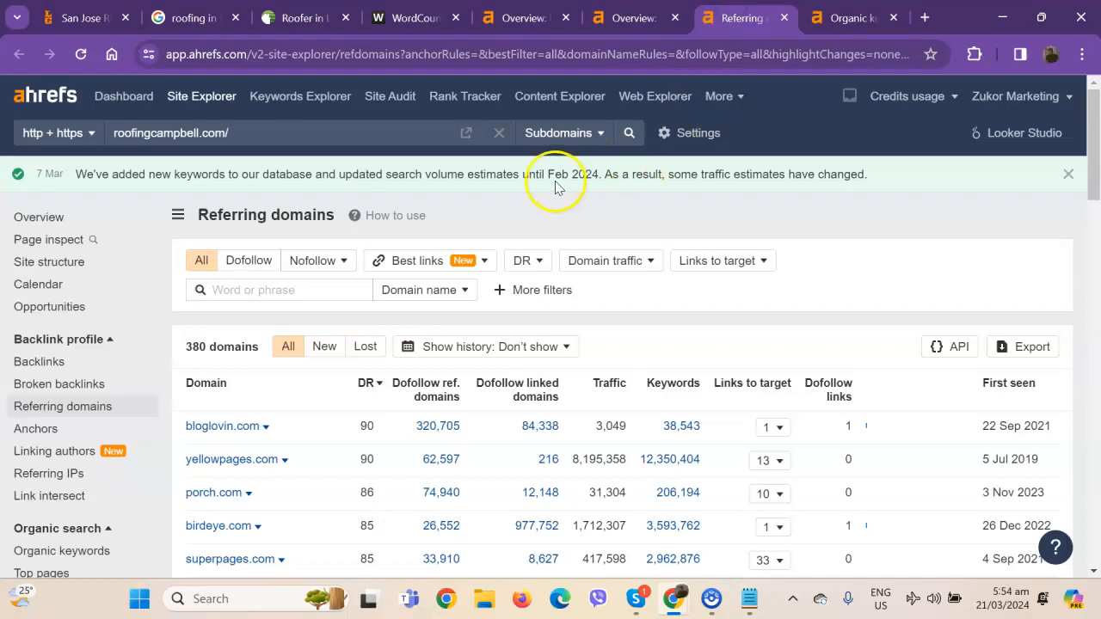
pyautogui.moveTo(342, 227)
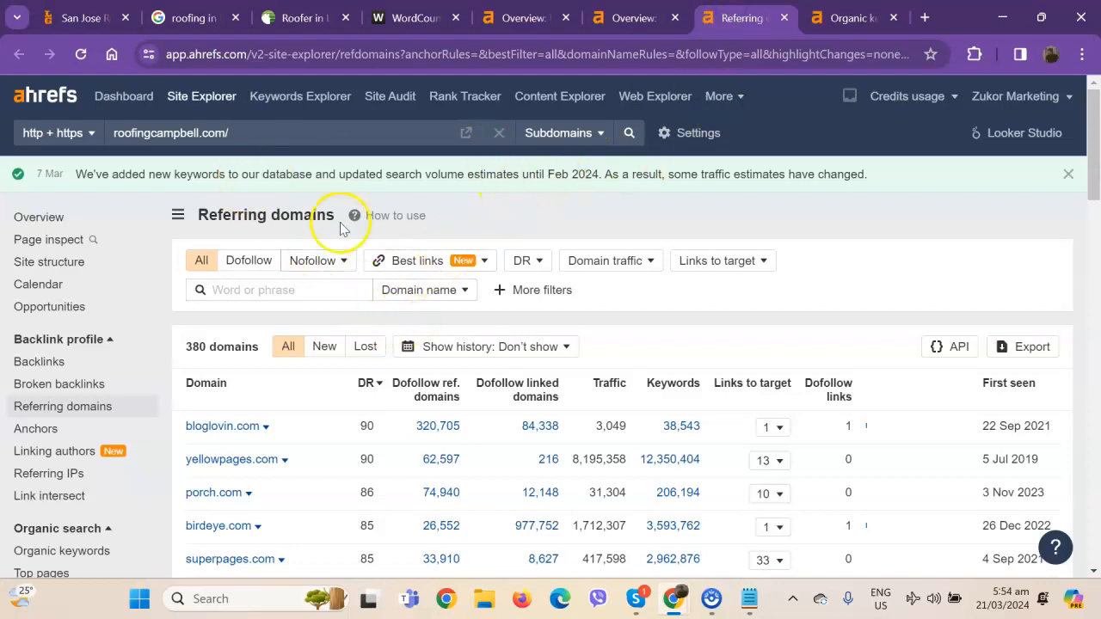
pyautogui.scroll(-3)
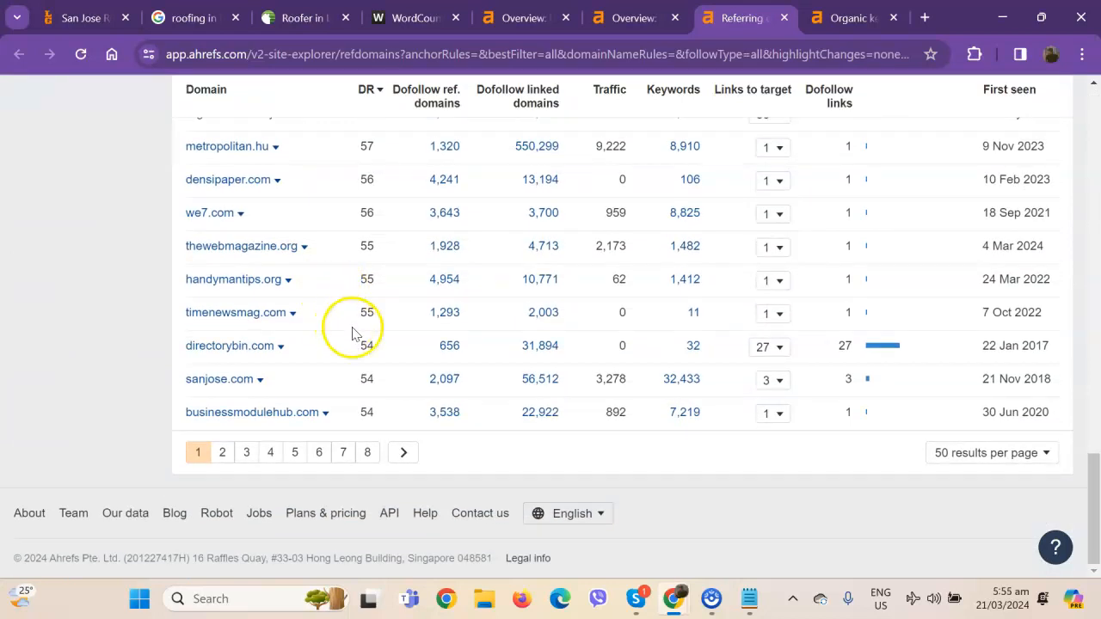
pyautogui.moveTo(637, 179)
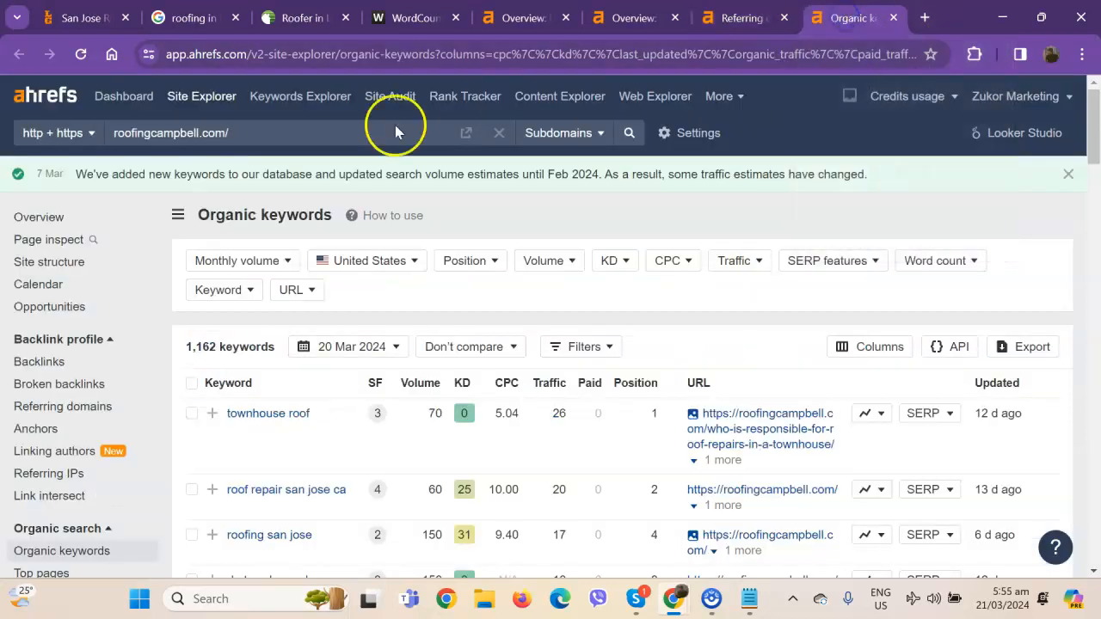
# Scroll roofingcampbell.com's 1,162 organic keywords to the end and return to its overview
pyautogui.scroll(-3)
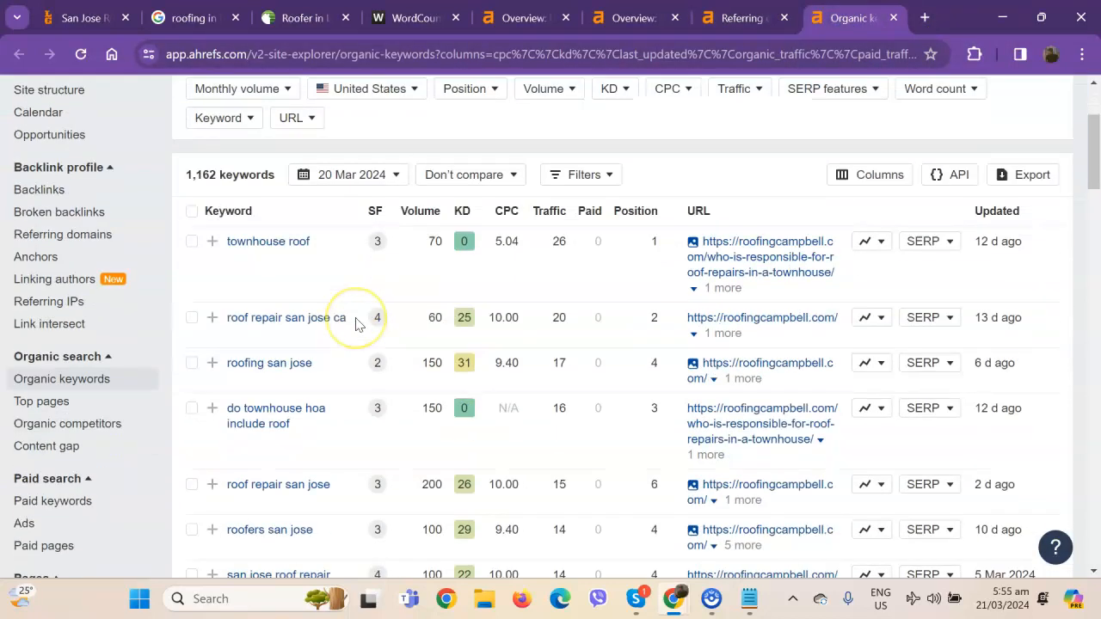
pyautogui.scroll(-3)
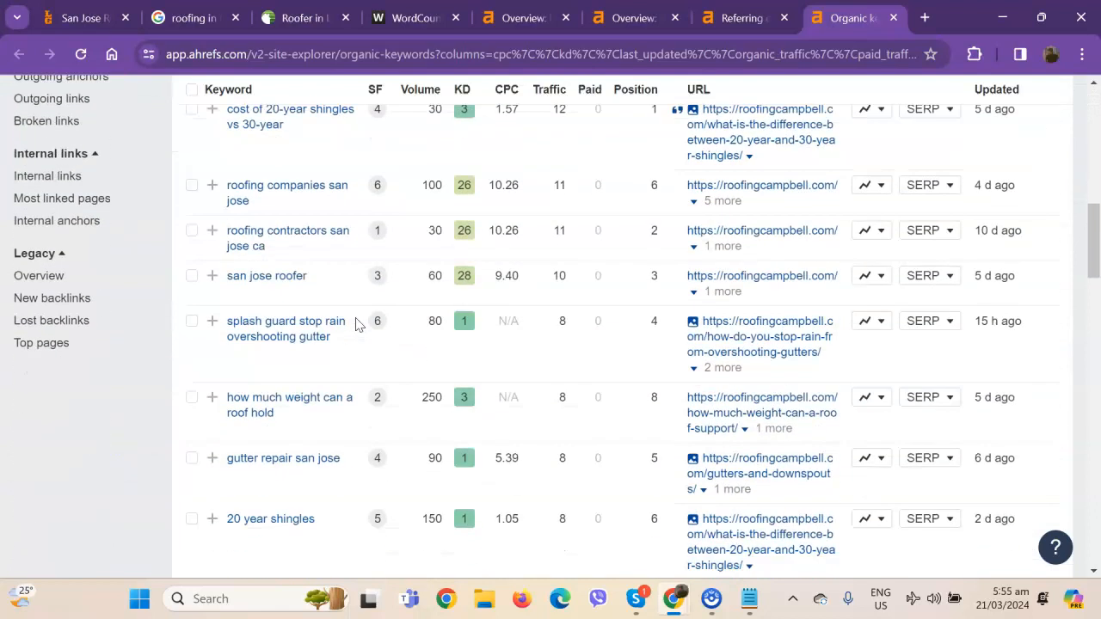
pyautogui.scroll(-3)
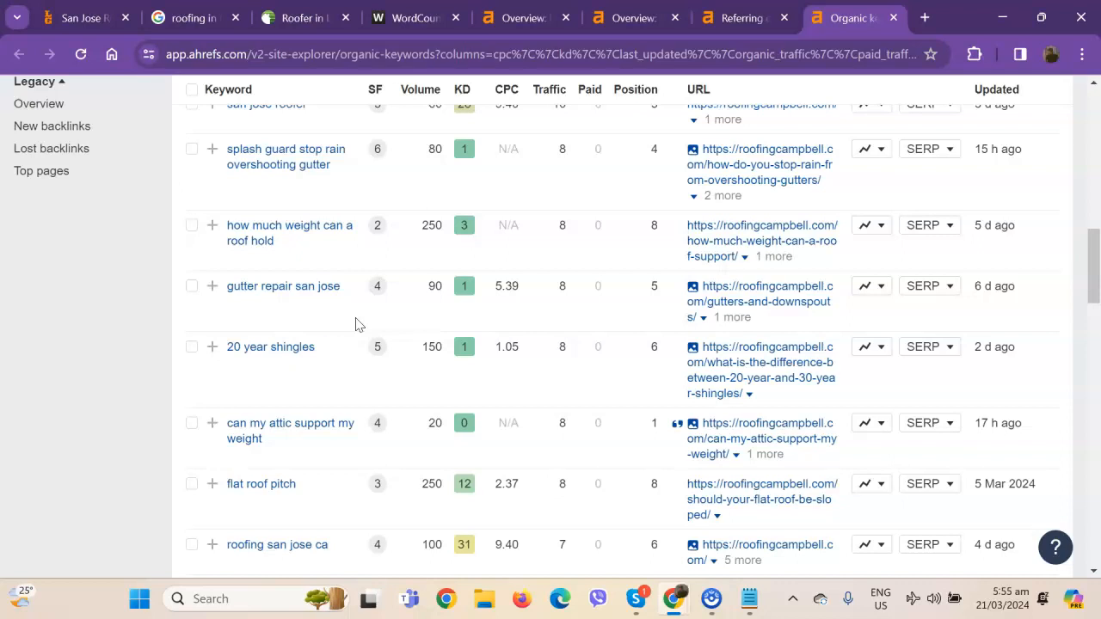
pyautogui.moveTo(558, 222)
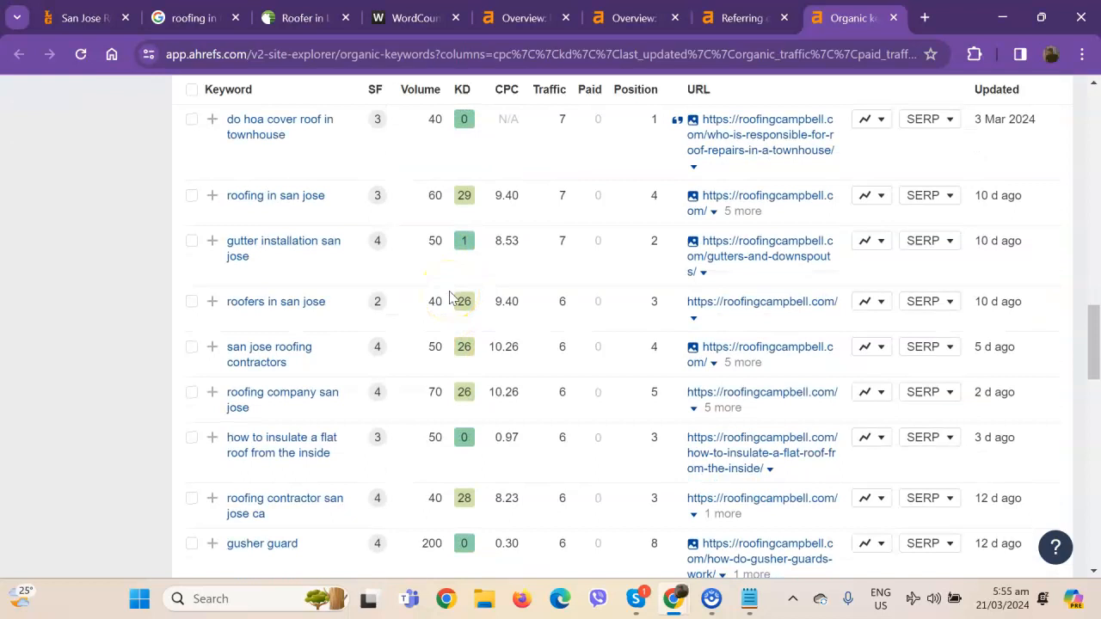
pyautogui.scroll(-3)
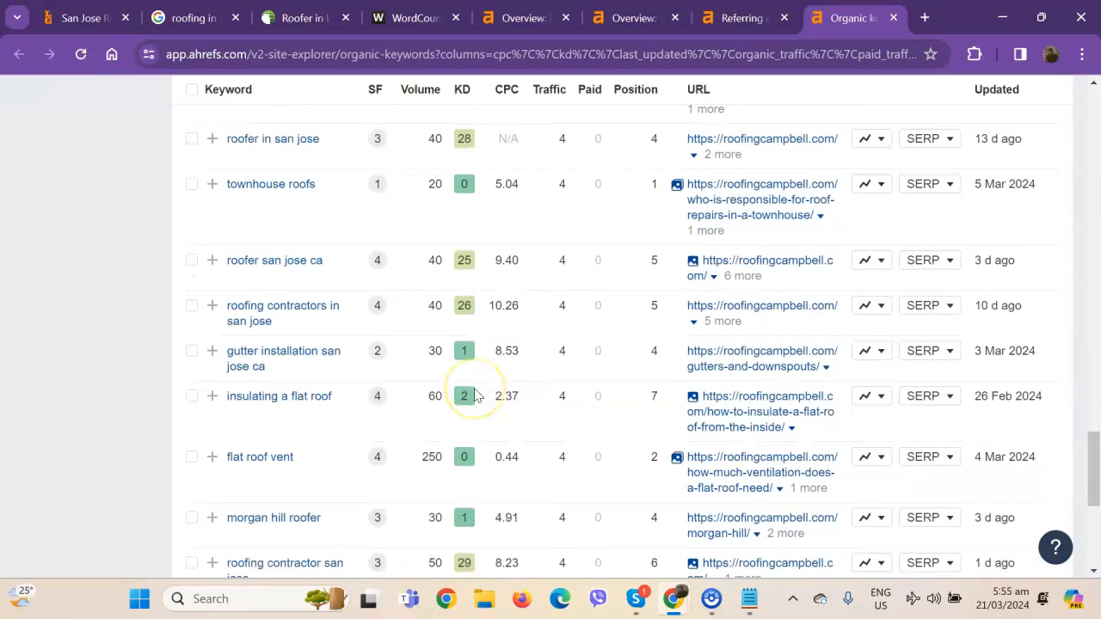
pyautogui.scroll(-3)
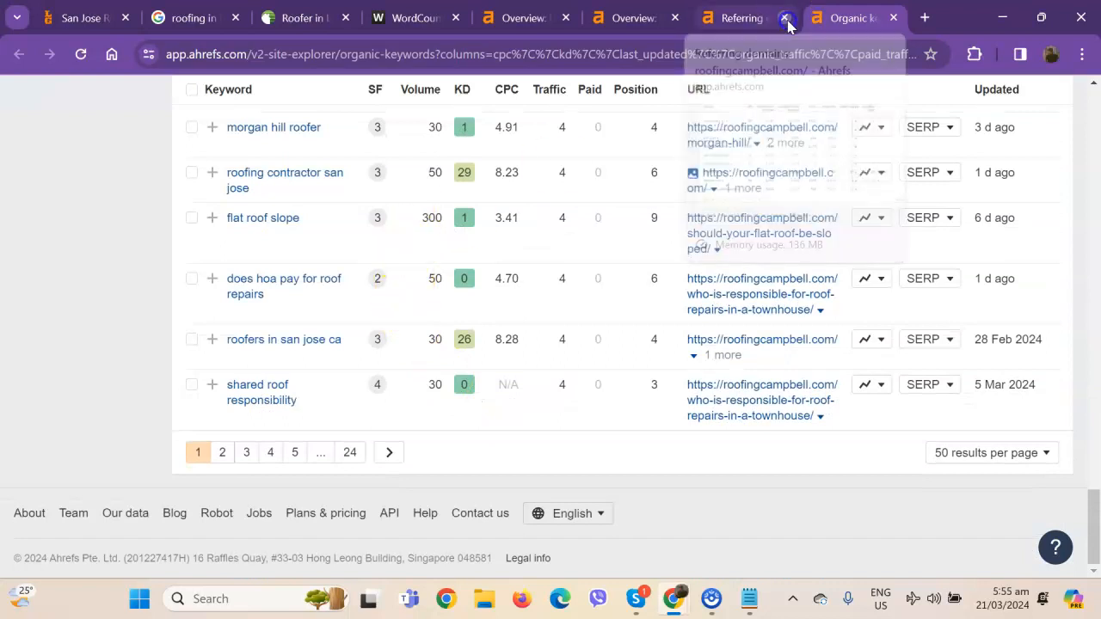
pyautogui.click(110, 17)
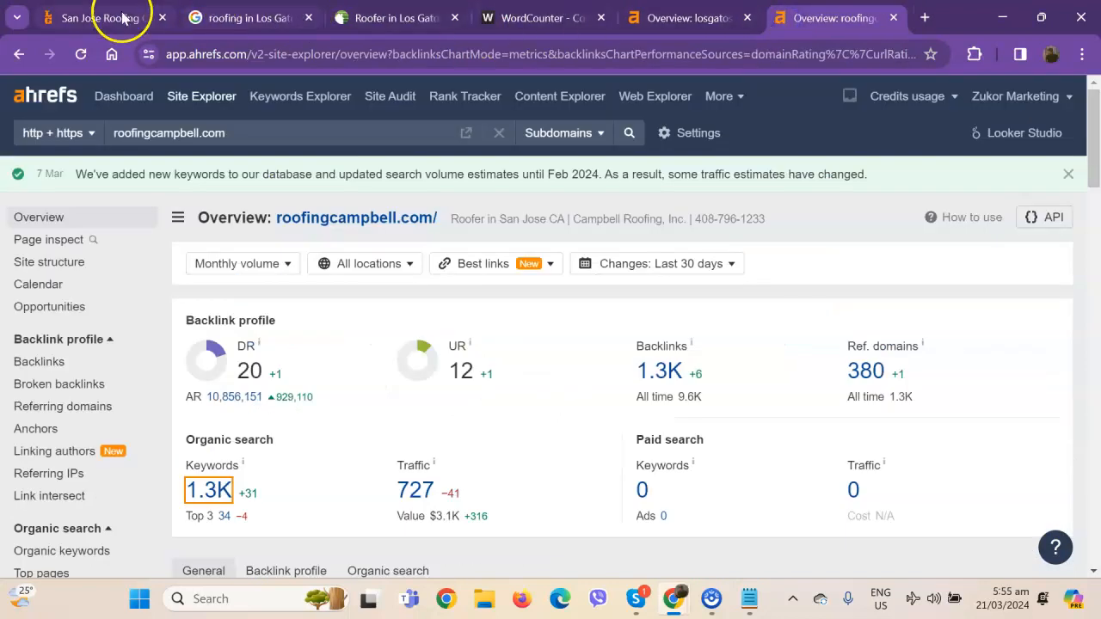
# Read down the Los Gatos Roofing homepage sections to its video section
pyautogui.click(95, 17)
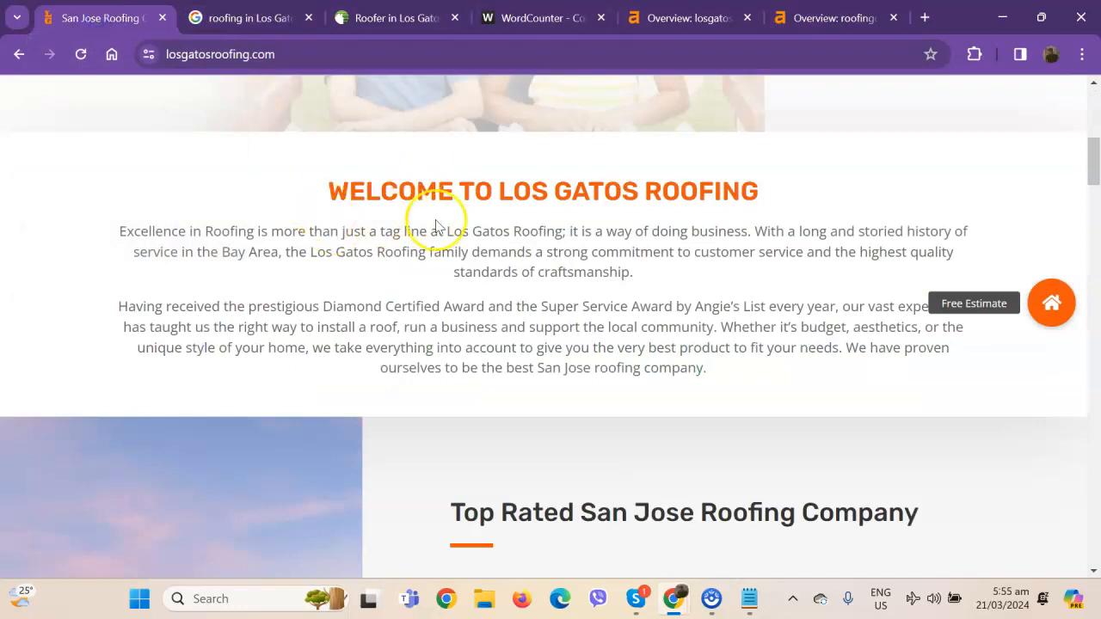
pyautogui.scroll(-3)
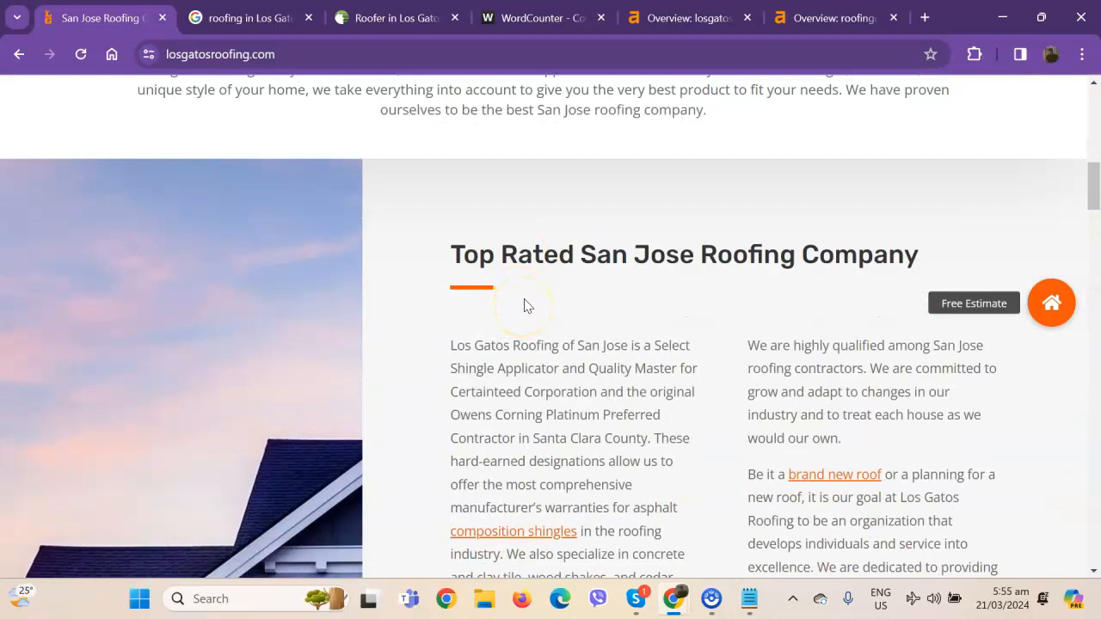
pyautogui.scroll(-3)
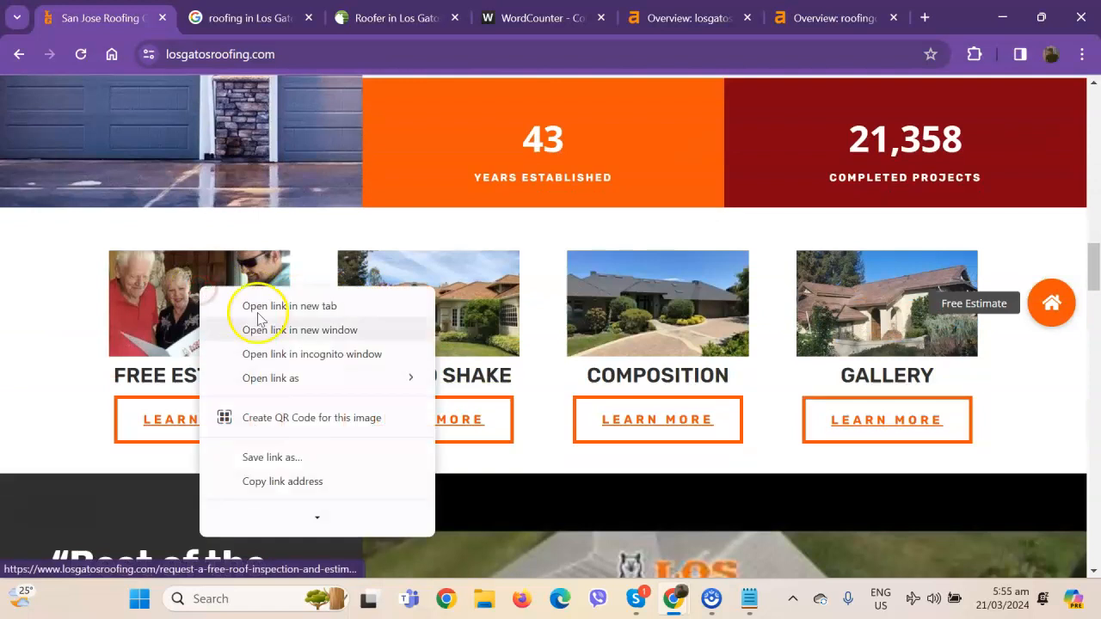
pyautogui.click(72, 306)
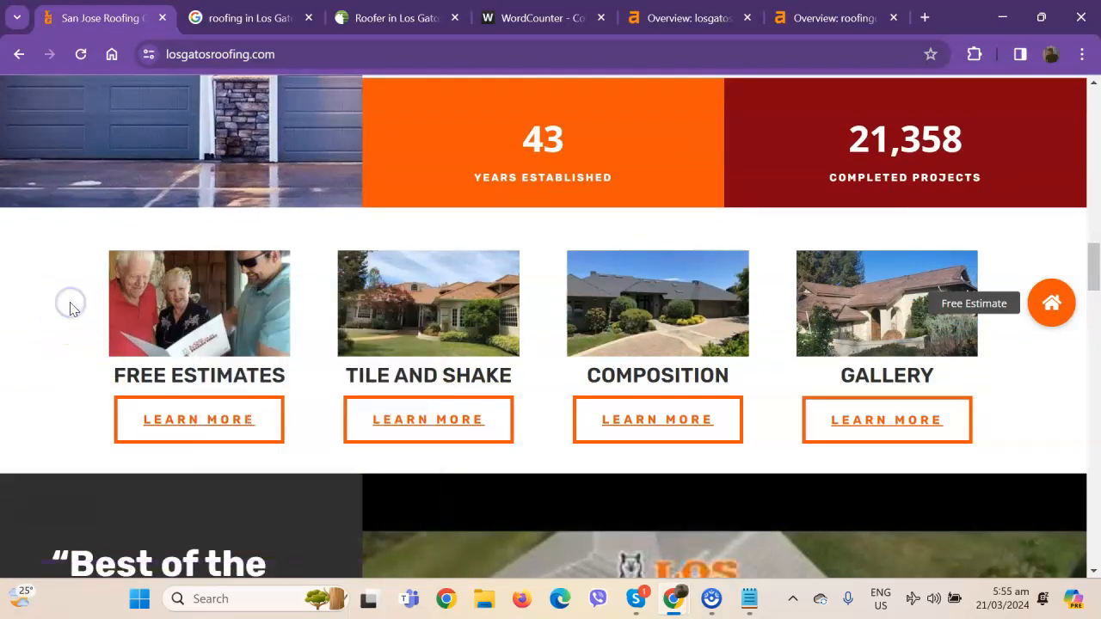
pyautogui.scroll(-3)
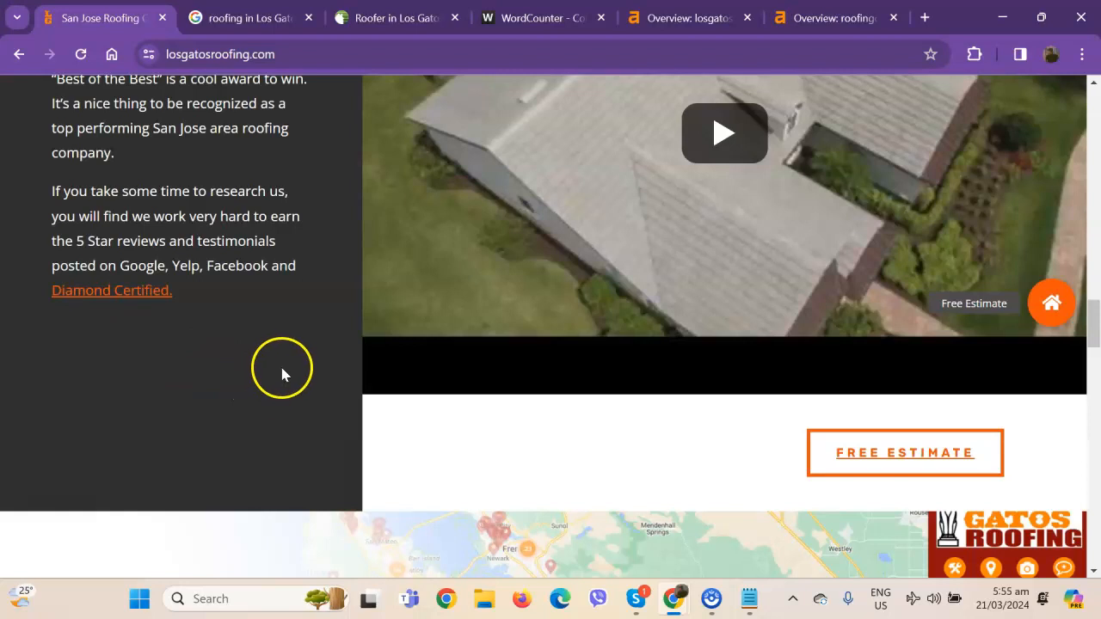
pyautogui.moveTo(303, 337)
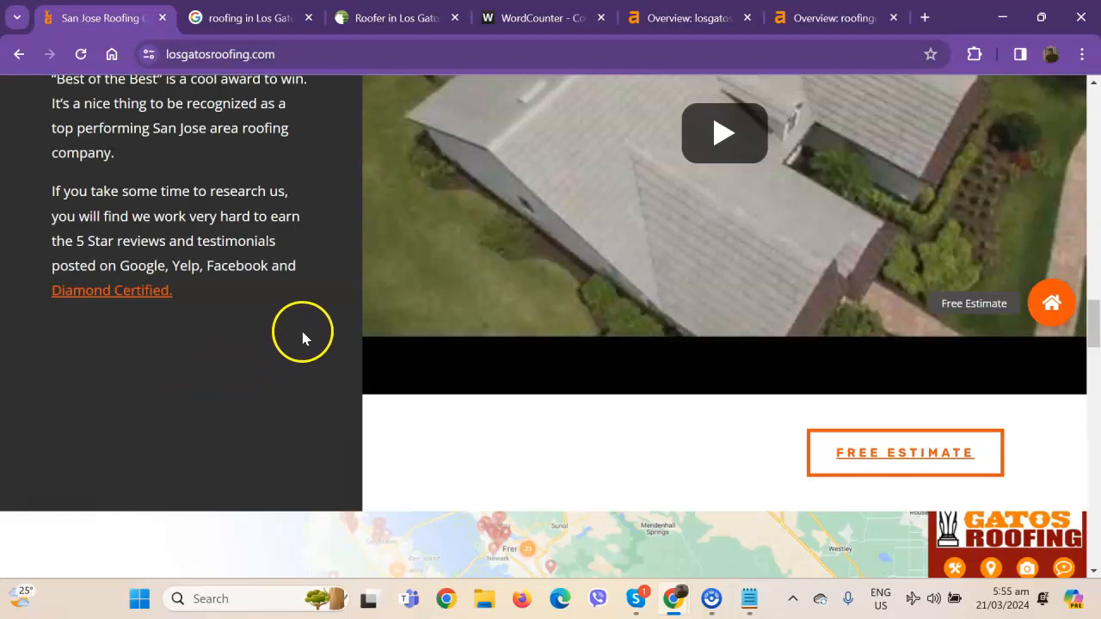
pyautogui.moveTo(293, 289)
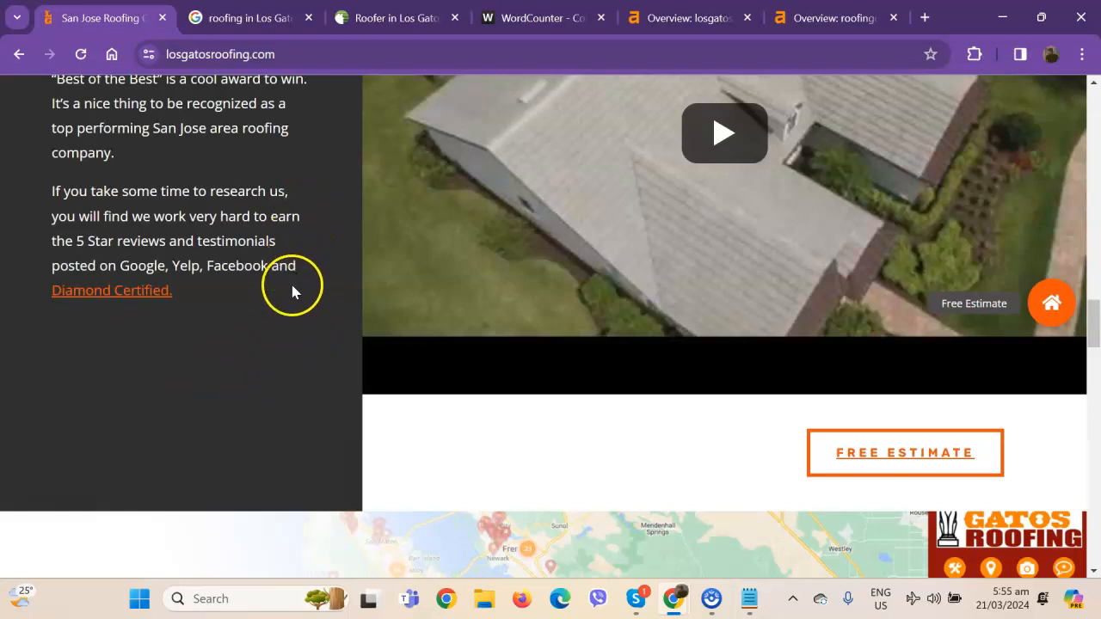
pyautogui.scroll(-3)
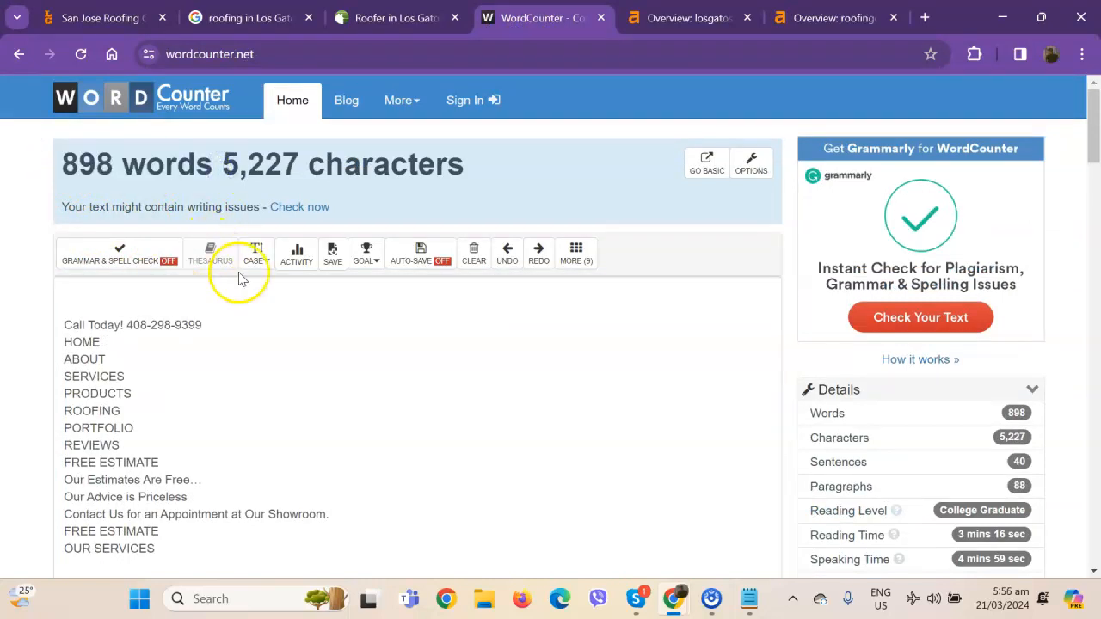
pyautogui.moveTo(791, 306)
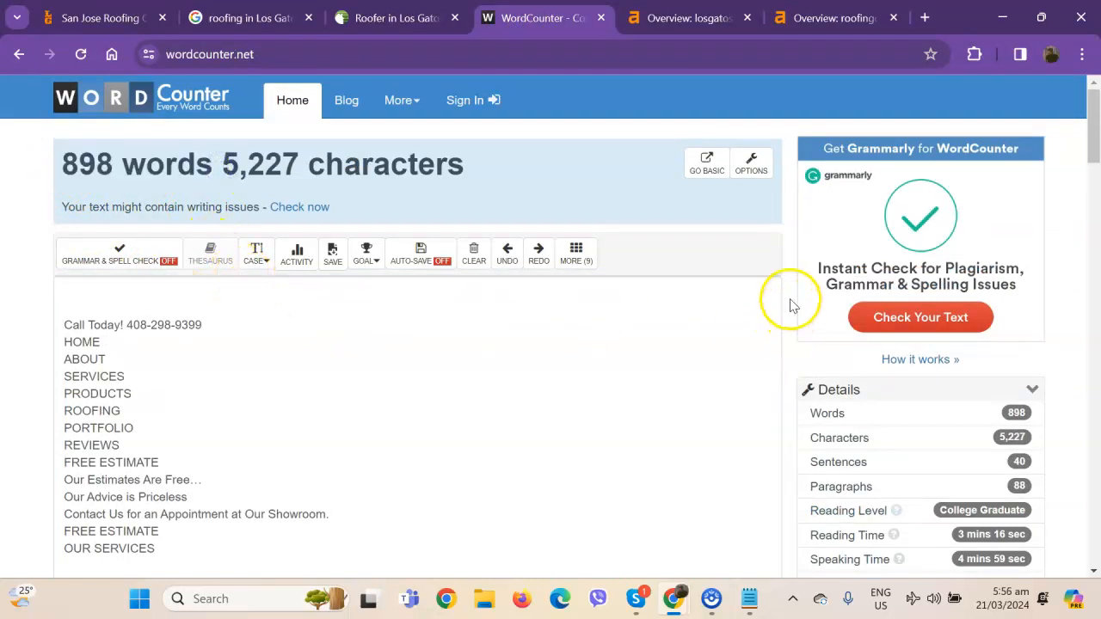
pyautogui.moveTo(440, 62)
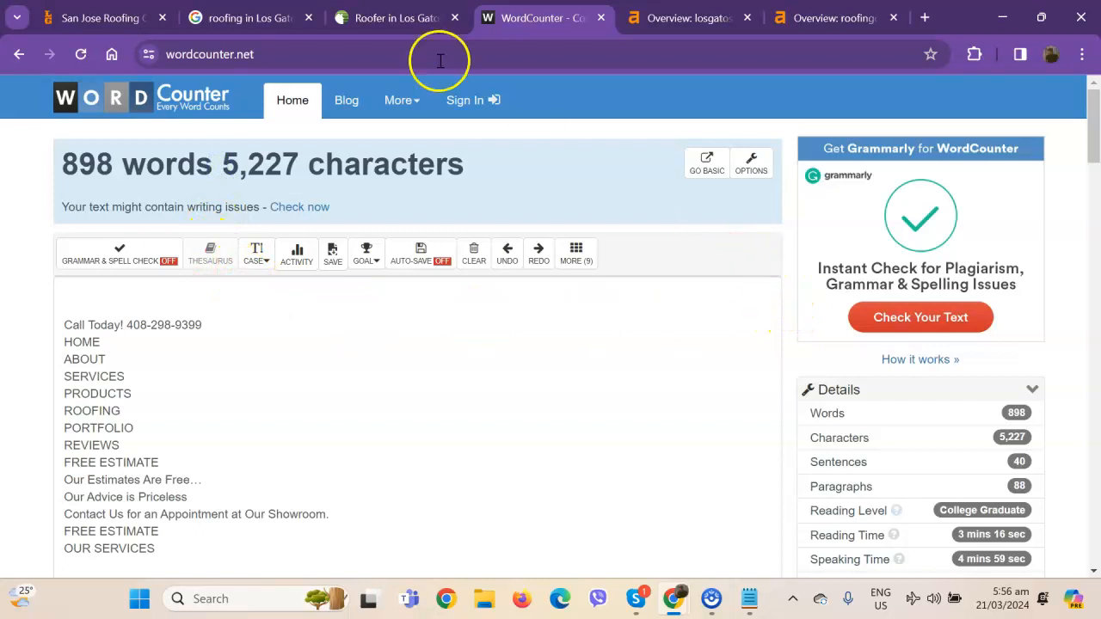
# After reading 898 words / 5,227 characters, return to the Google results for roofing in Los Gatos
pyautogui.click(249, 17)
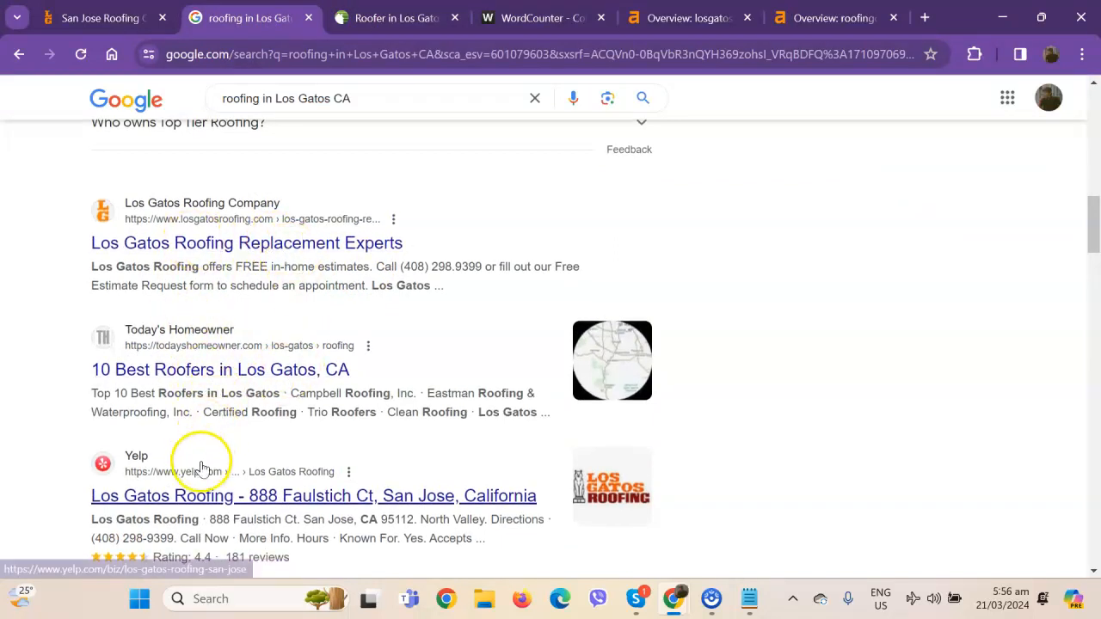
# Review the Los Gatos roofing search results, then return to the Los Gatos Roofing homepage
pyautogui.scroll(-3)
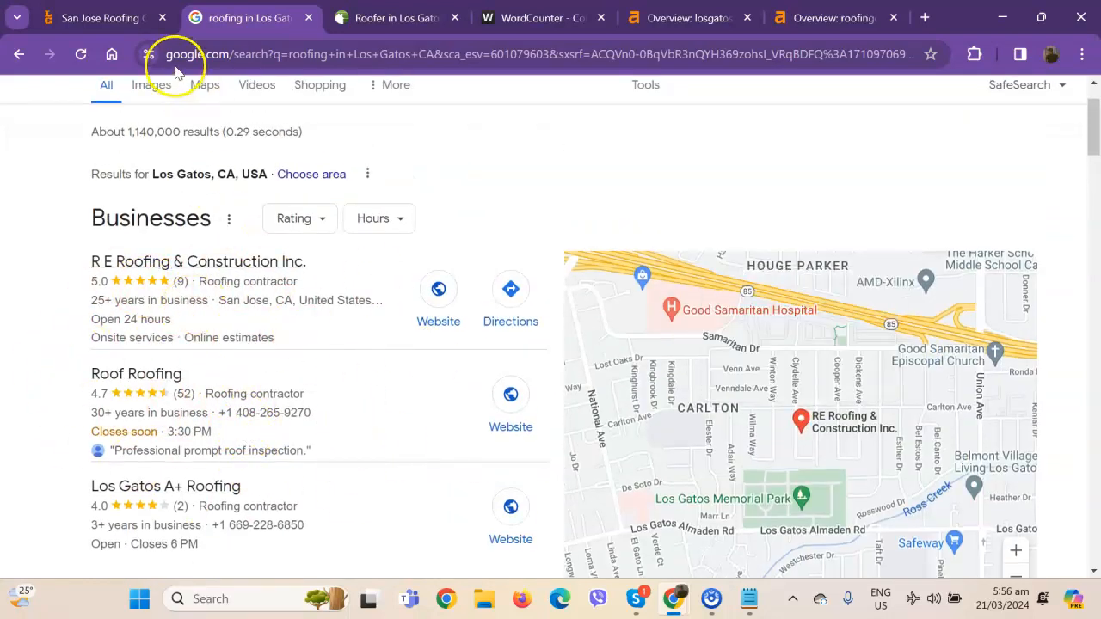
pyautogui.click(95, 18)
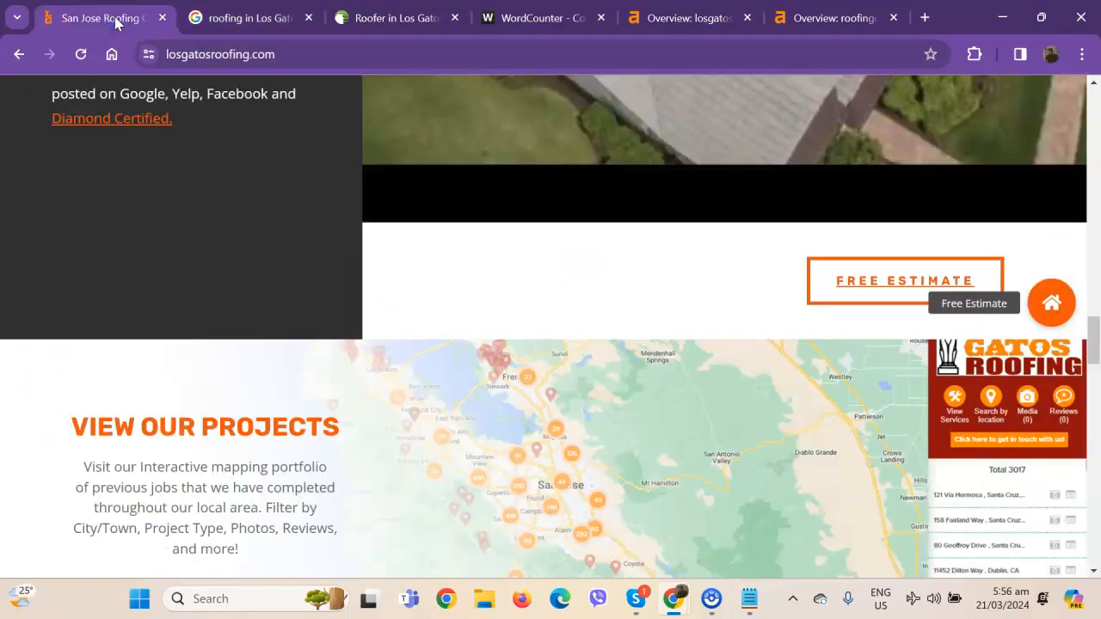